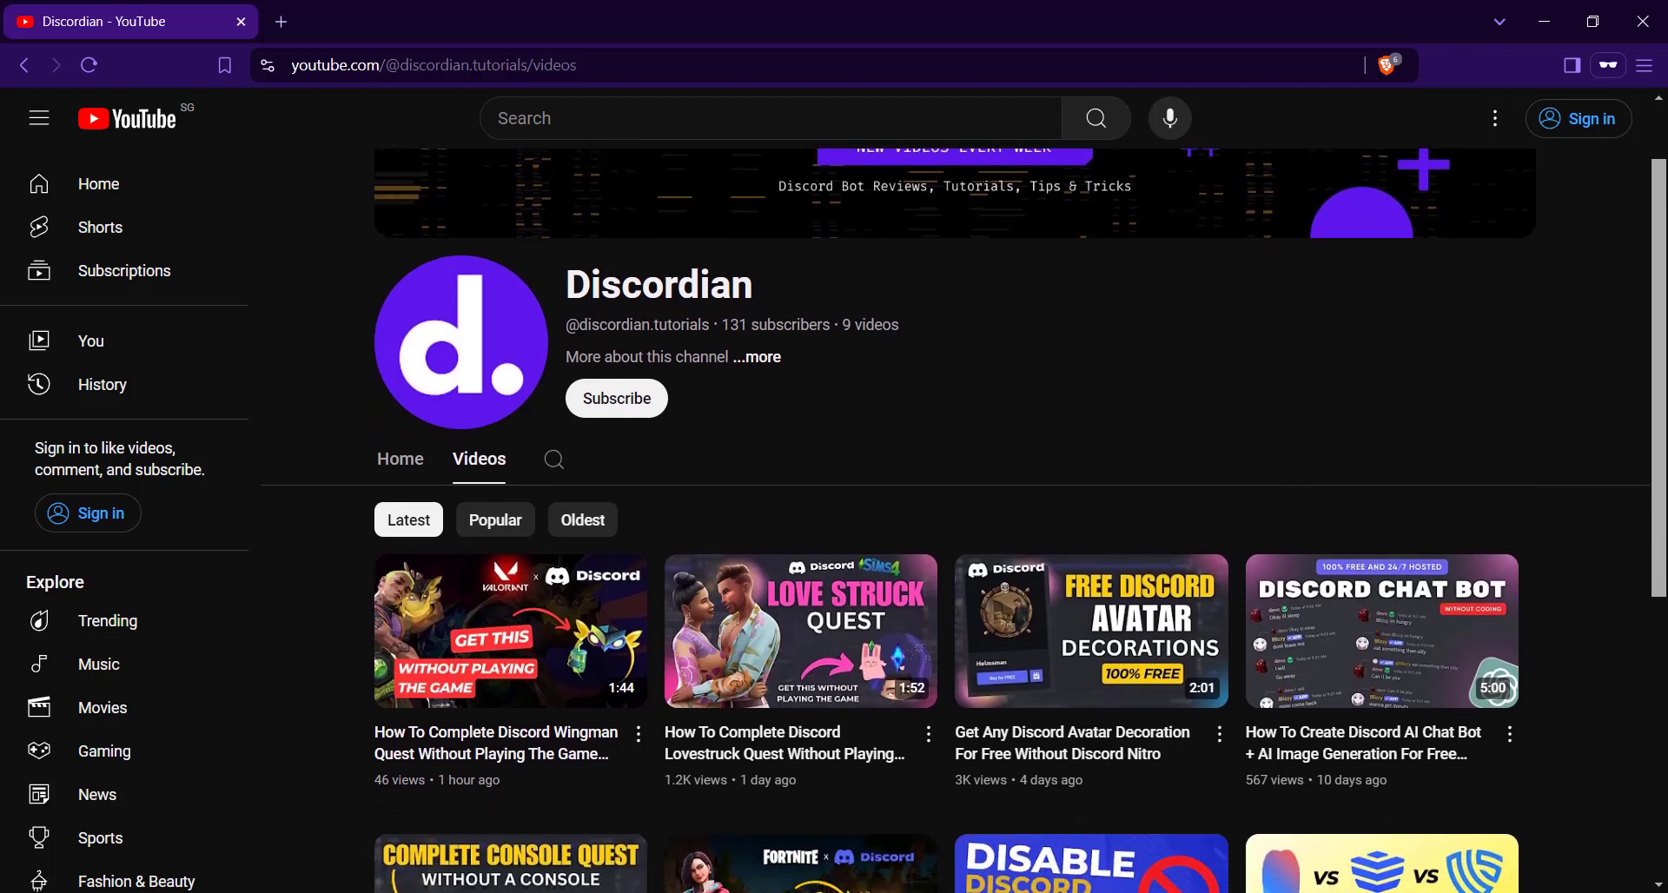
Bring up the User-Agent Switcher and Manager page in the Chrome Web Store
scroll("down", 3)
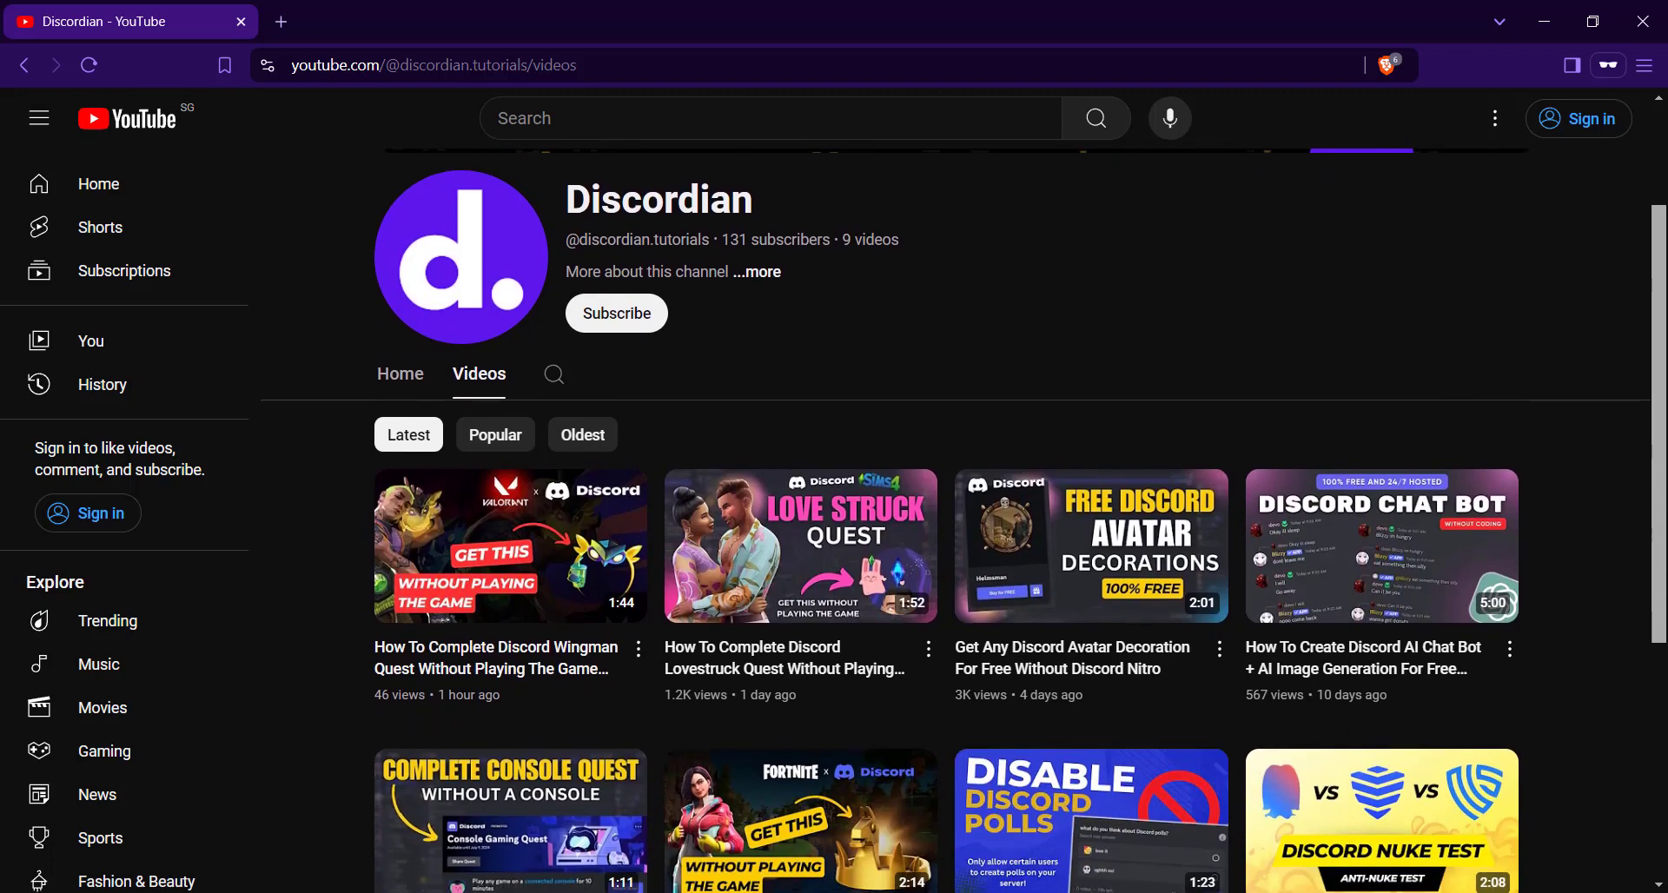
scroll("down", 3)
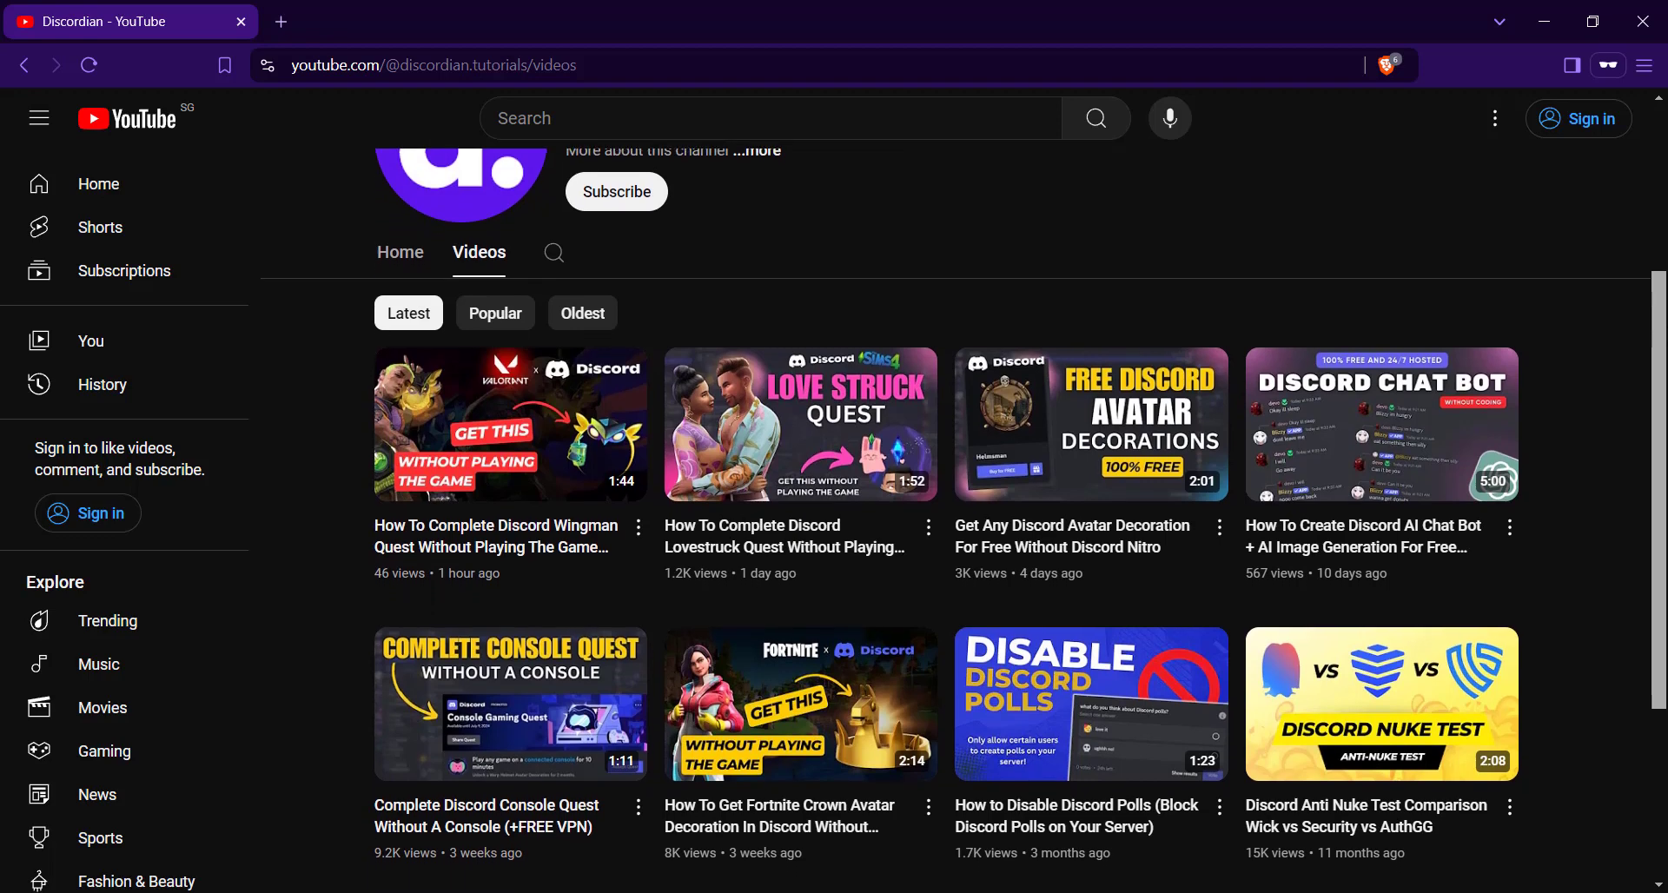
scroll("down", 3)
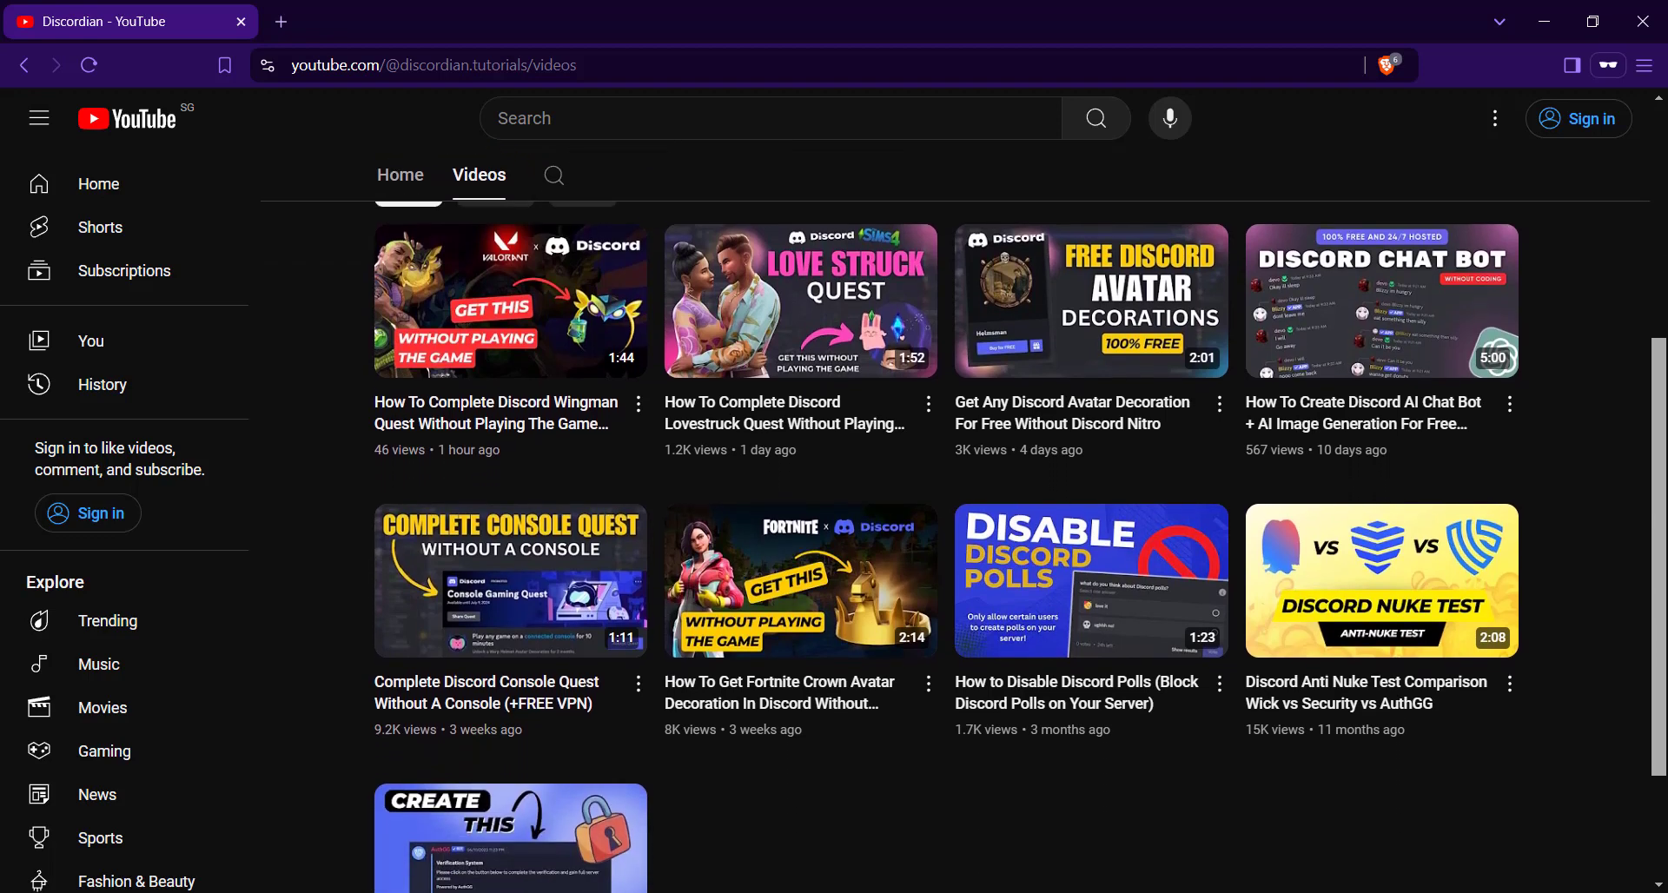
scroll("down", 3)
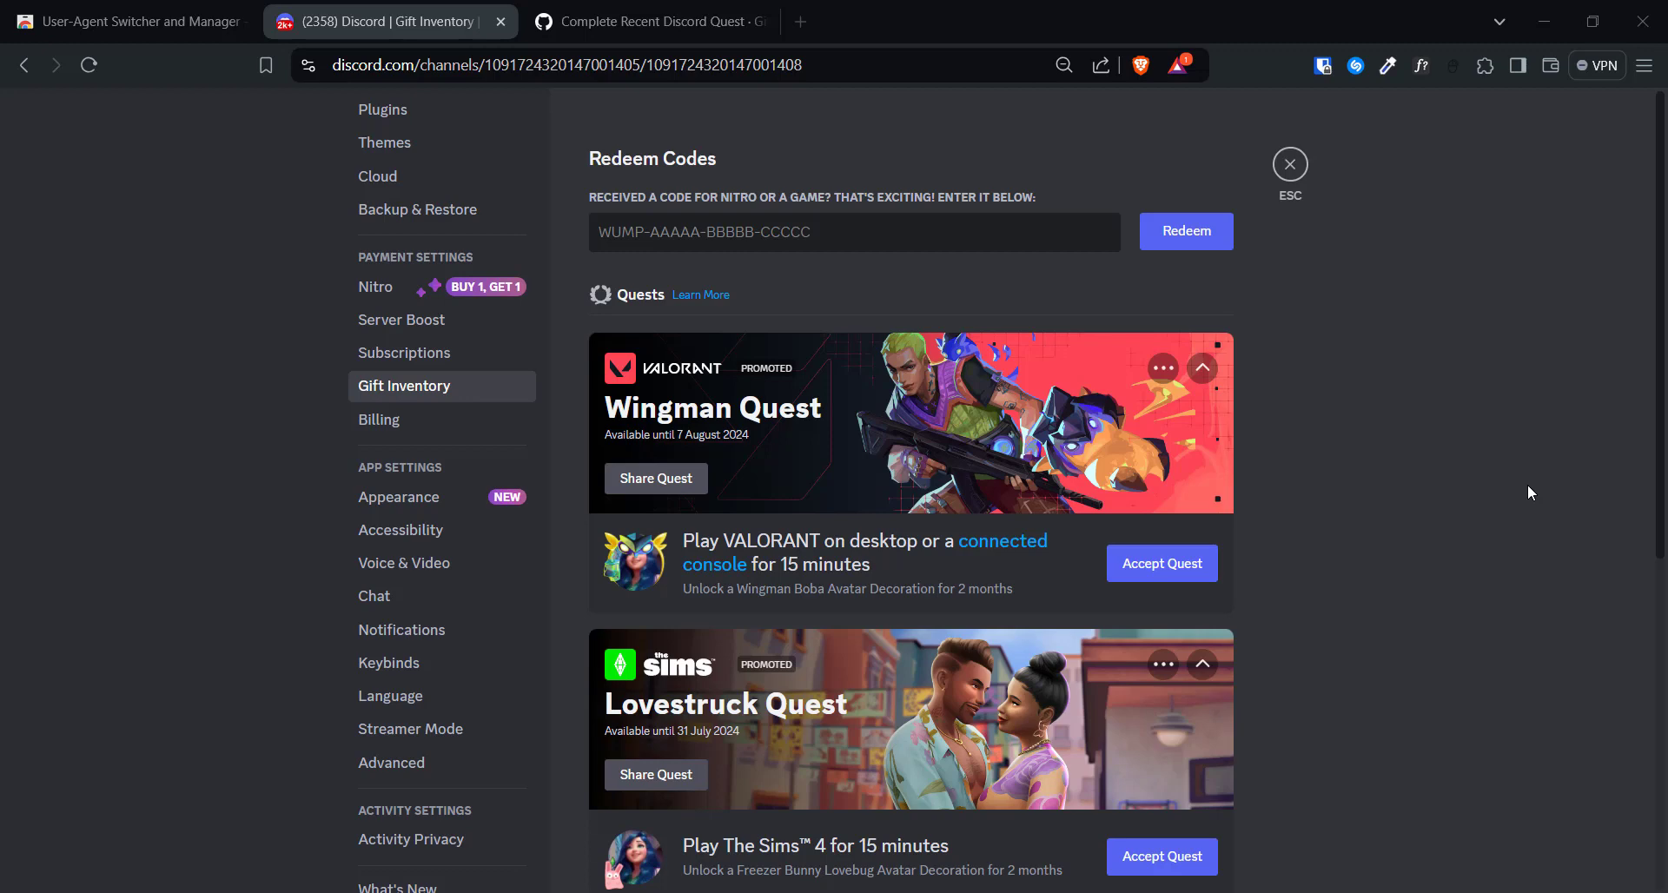
mouse_move(1525, 476)
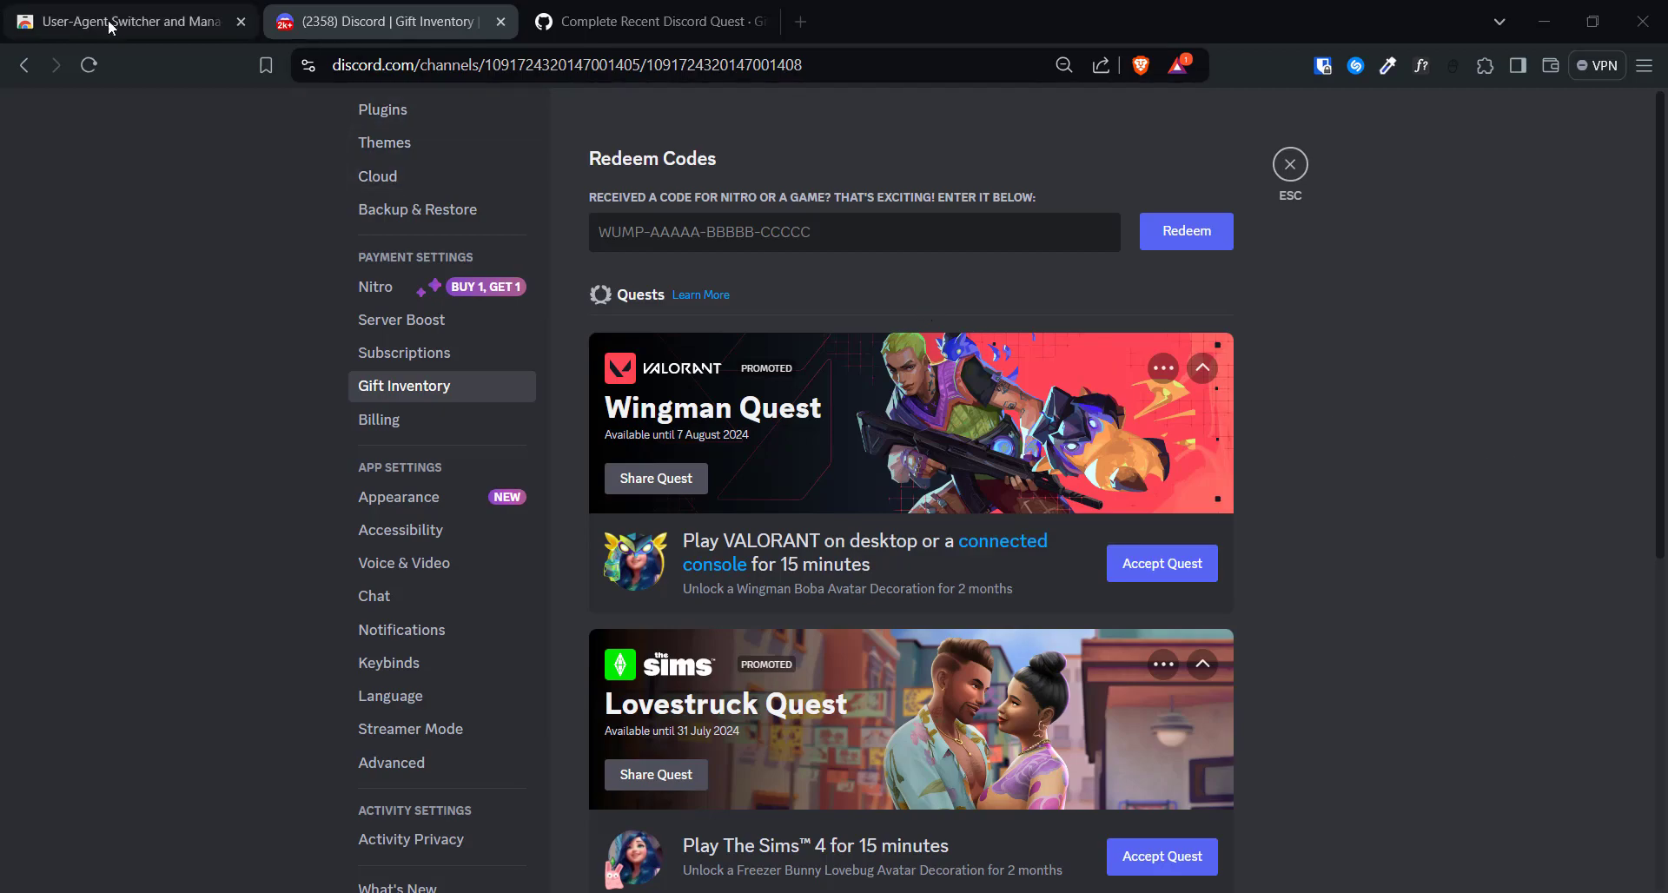
left_click(113, 21)
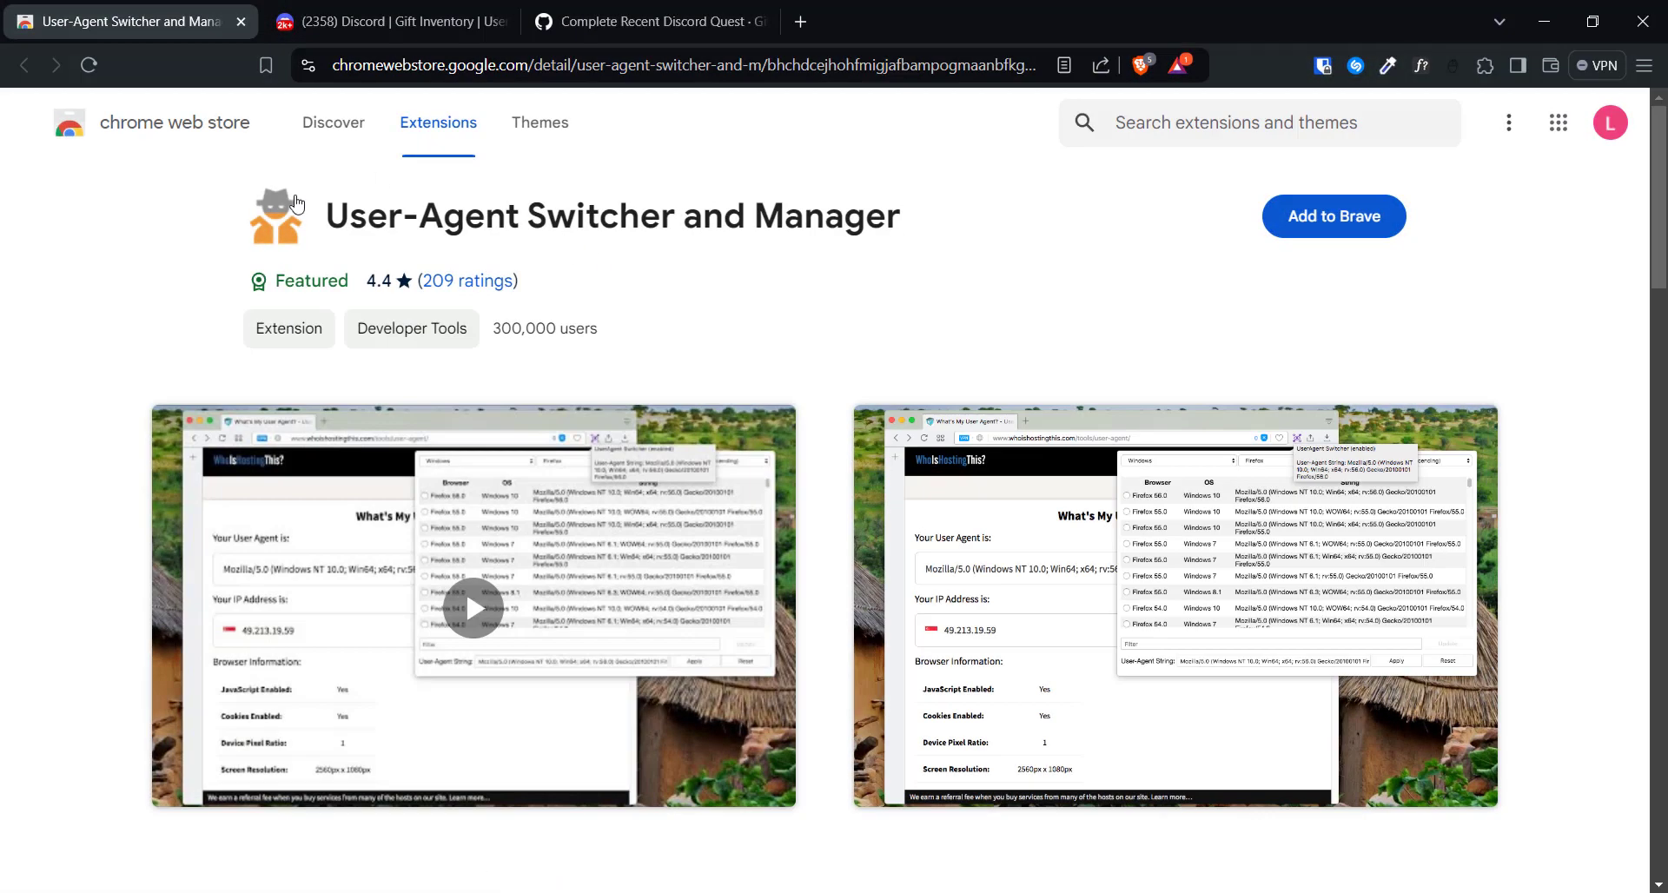
mouse_move(467, 196)
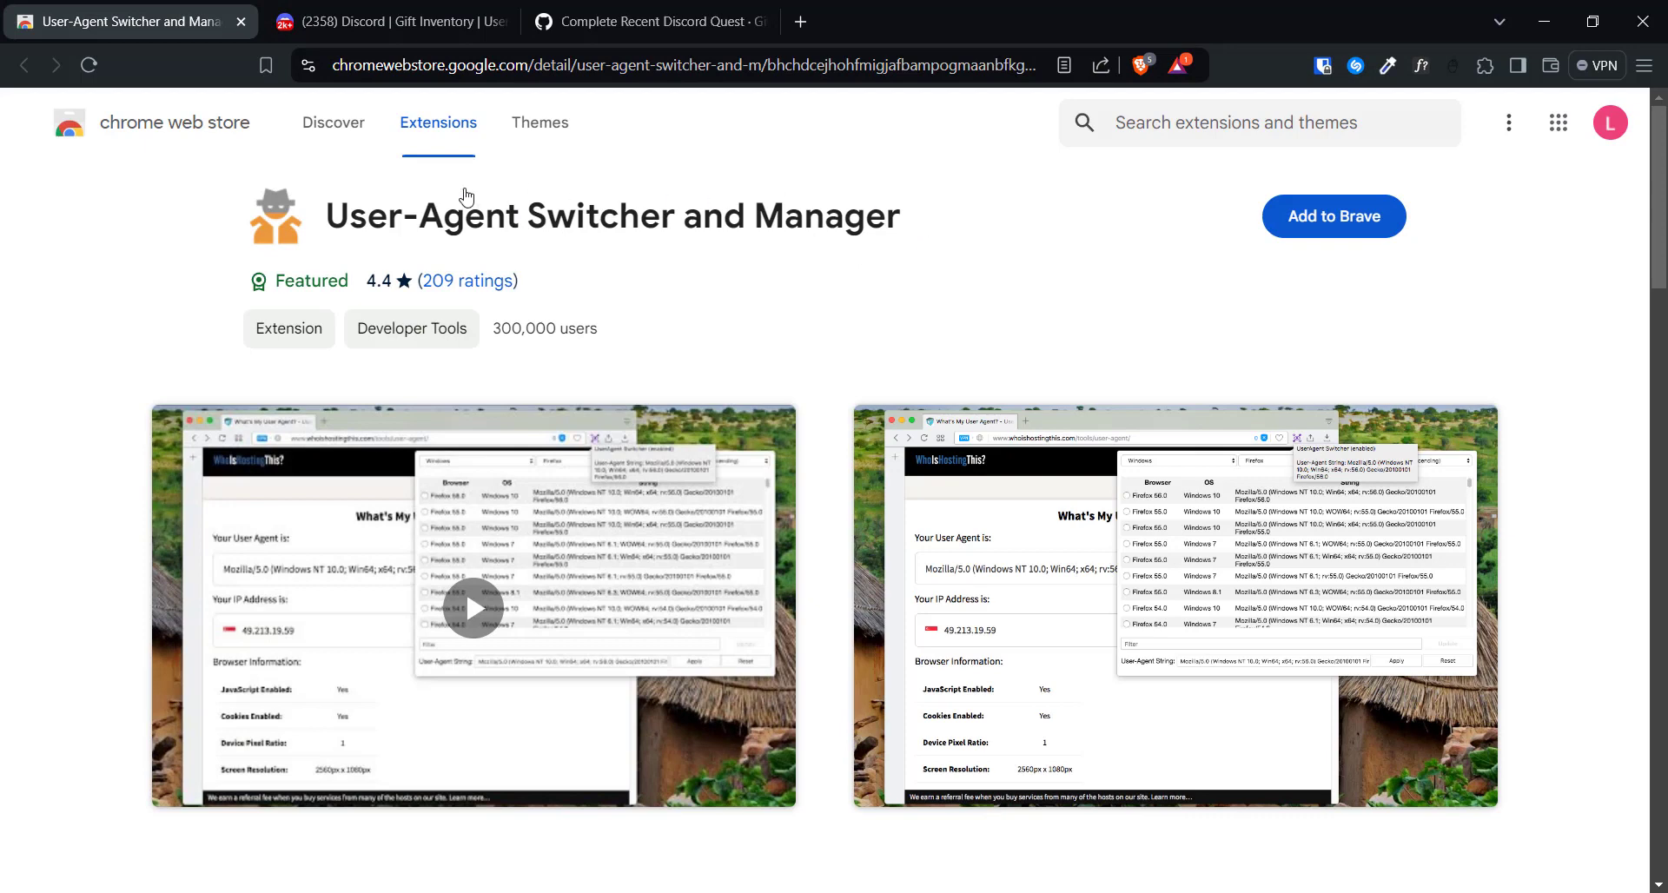
Add the extension to Brave, confirming the permissions warning
left_click(1334, 216)
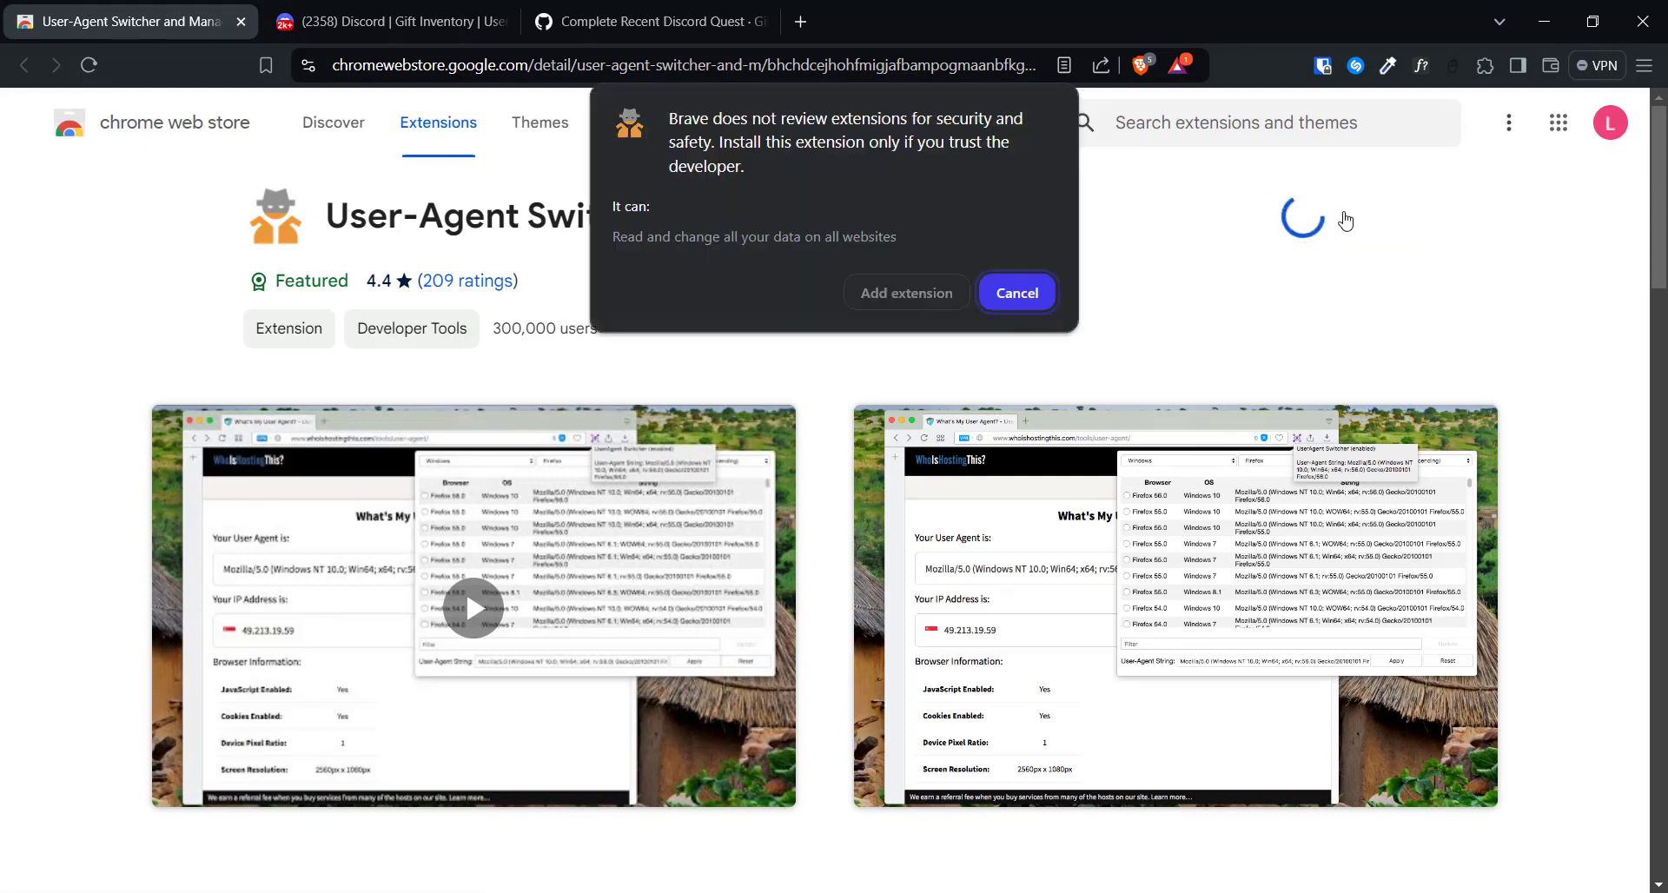
left_click(1016, 292)
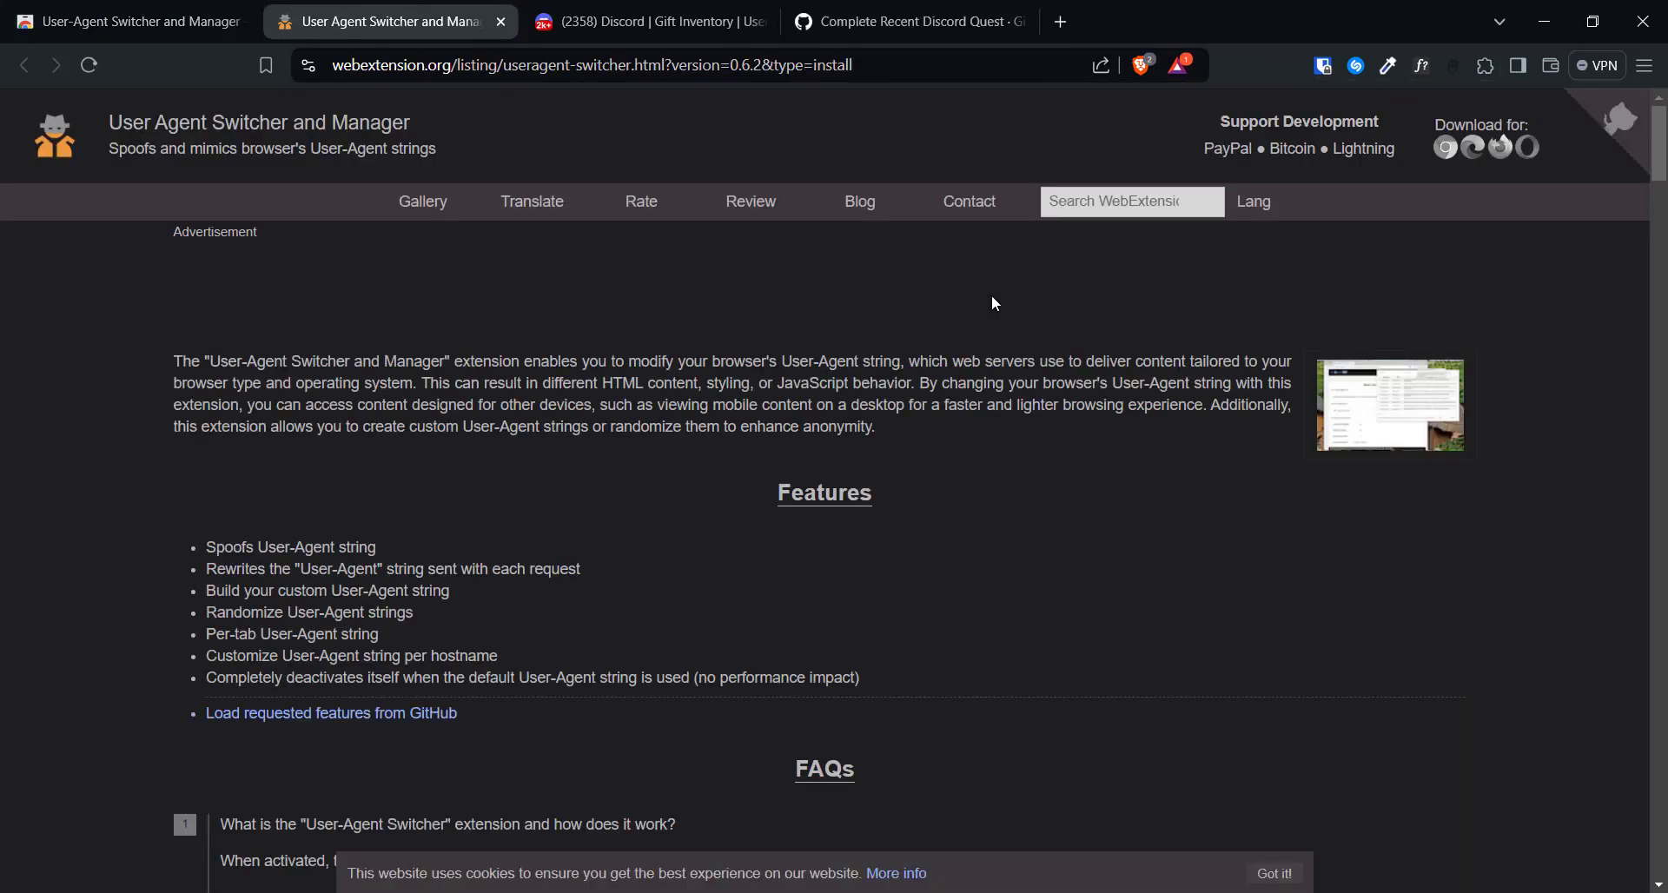
mouse_move(854, 320)
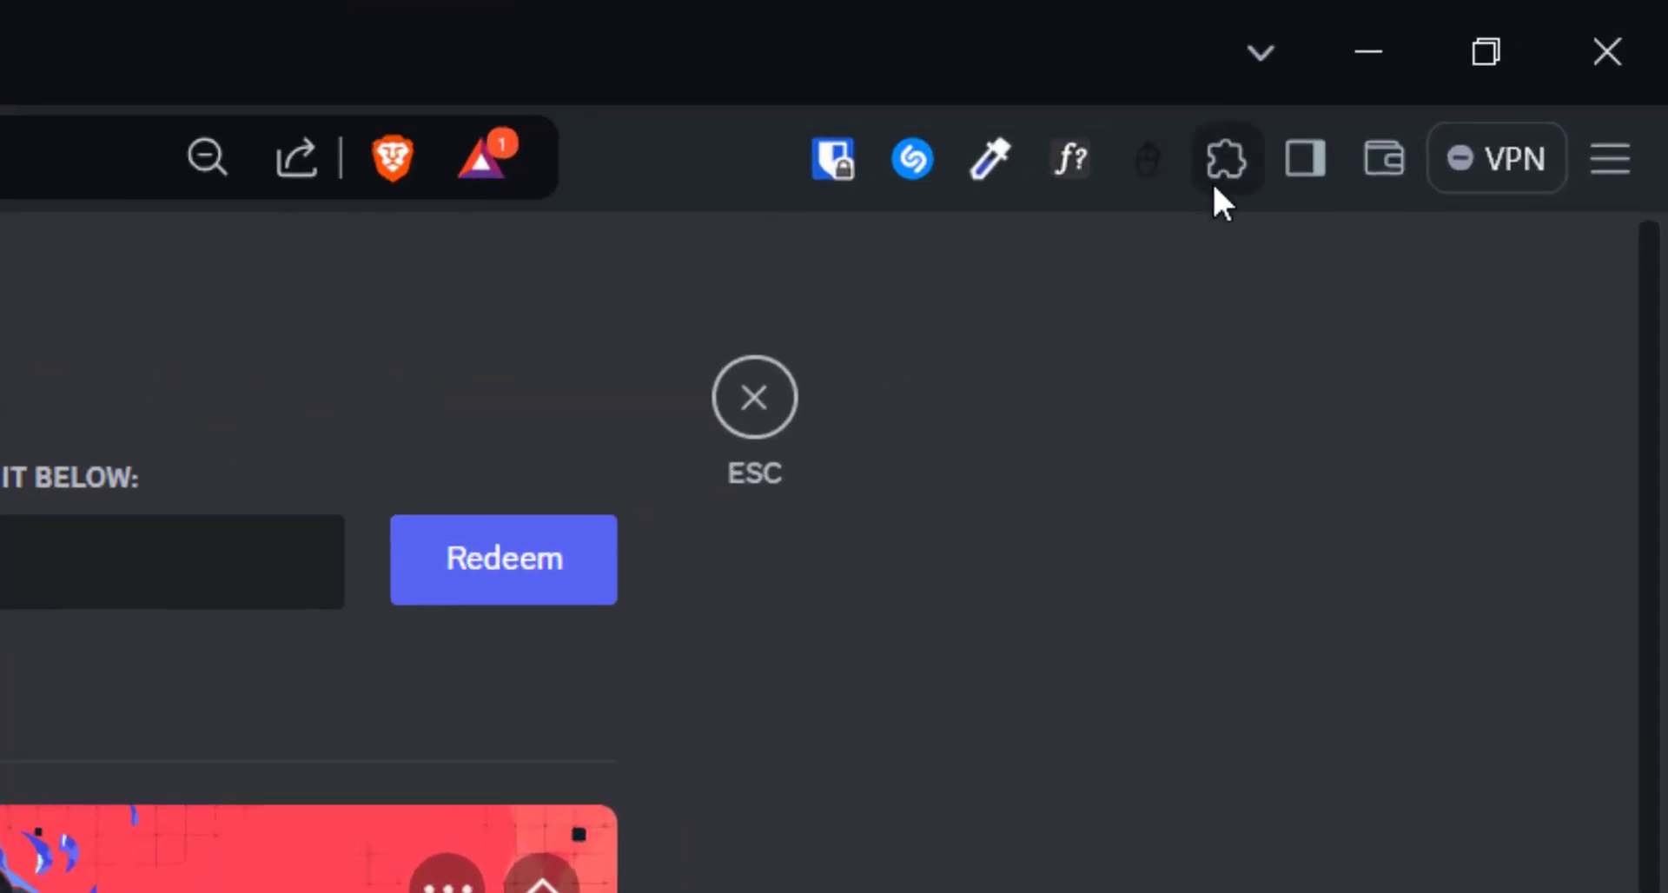
Show the installed extensions list with User-Agent Switcher and Manager in it
left_click(1226, 158)
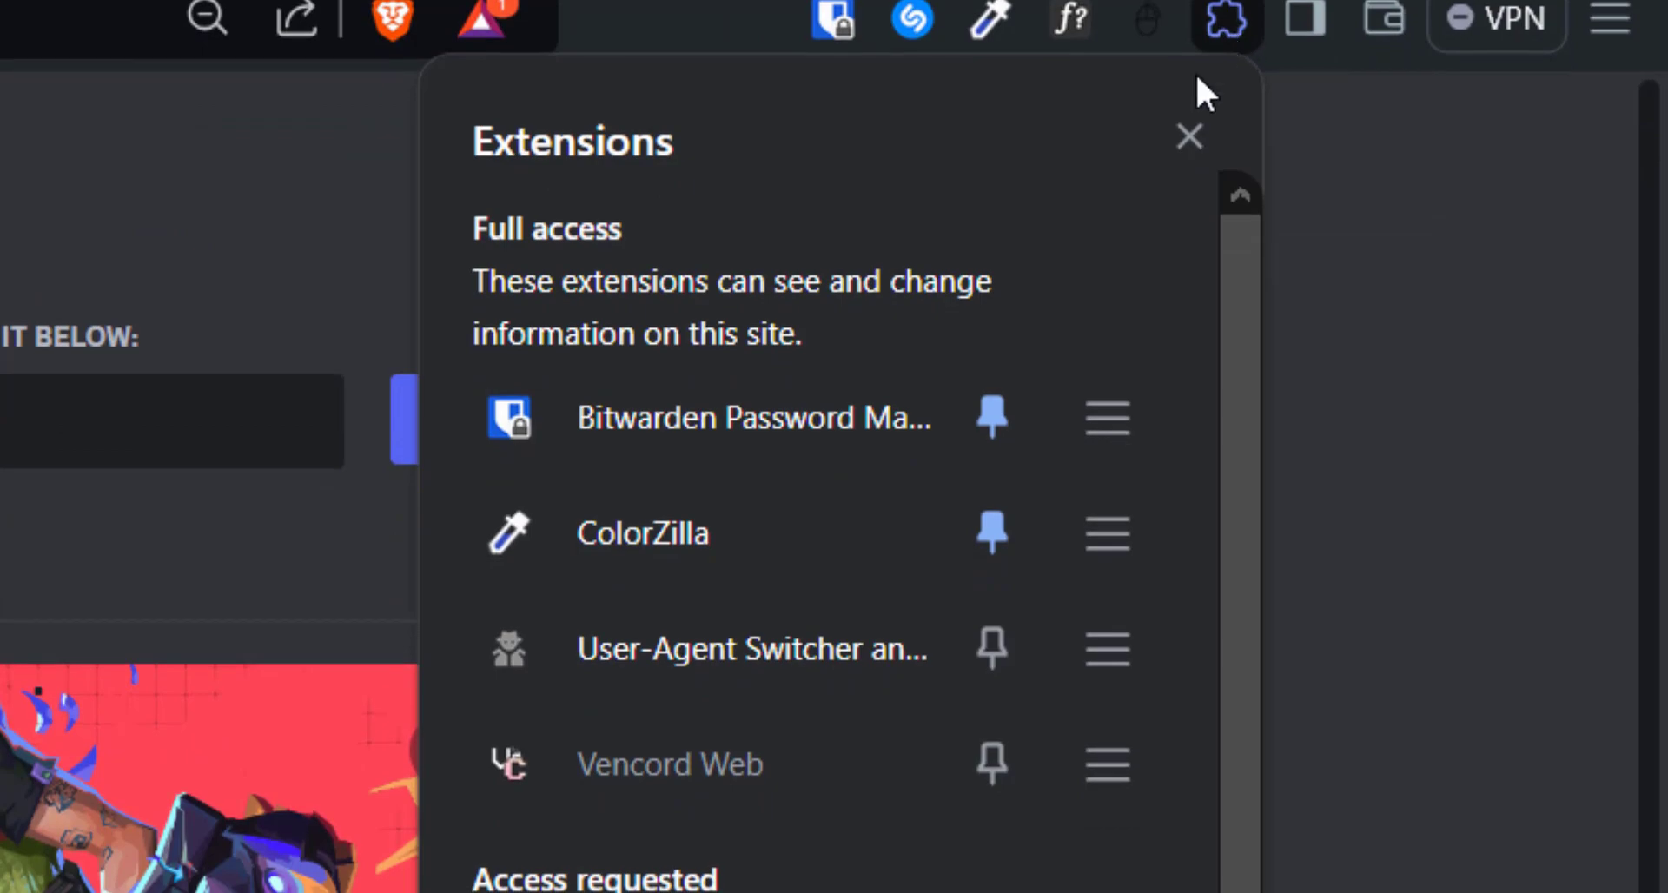
mouse_move(992, 650)
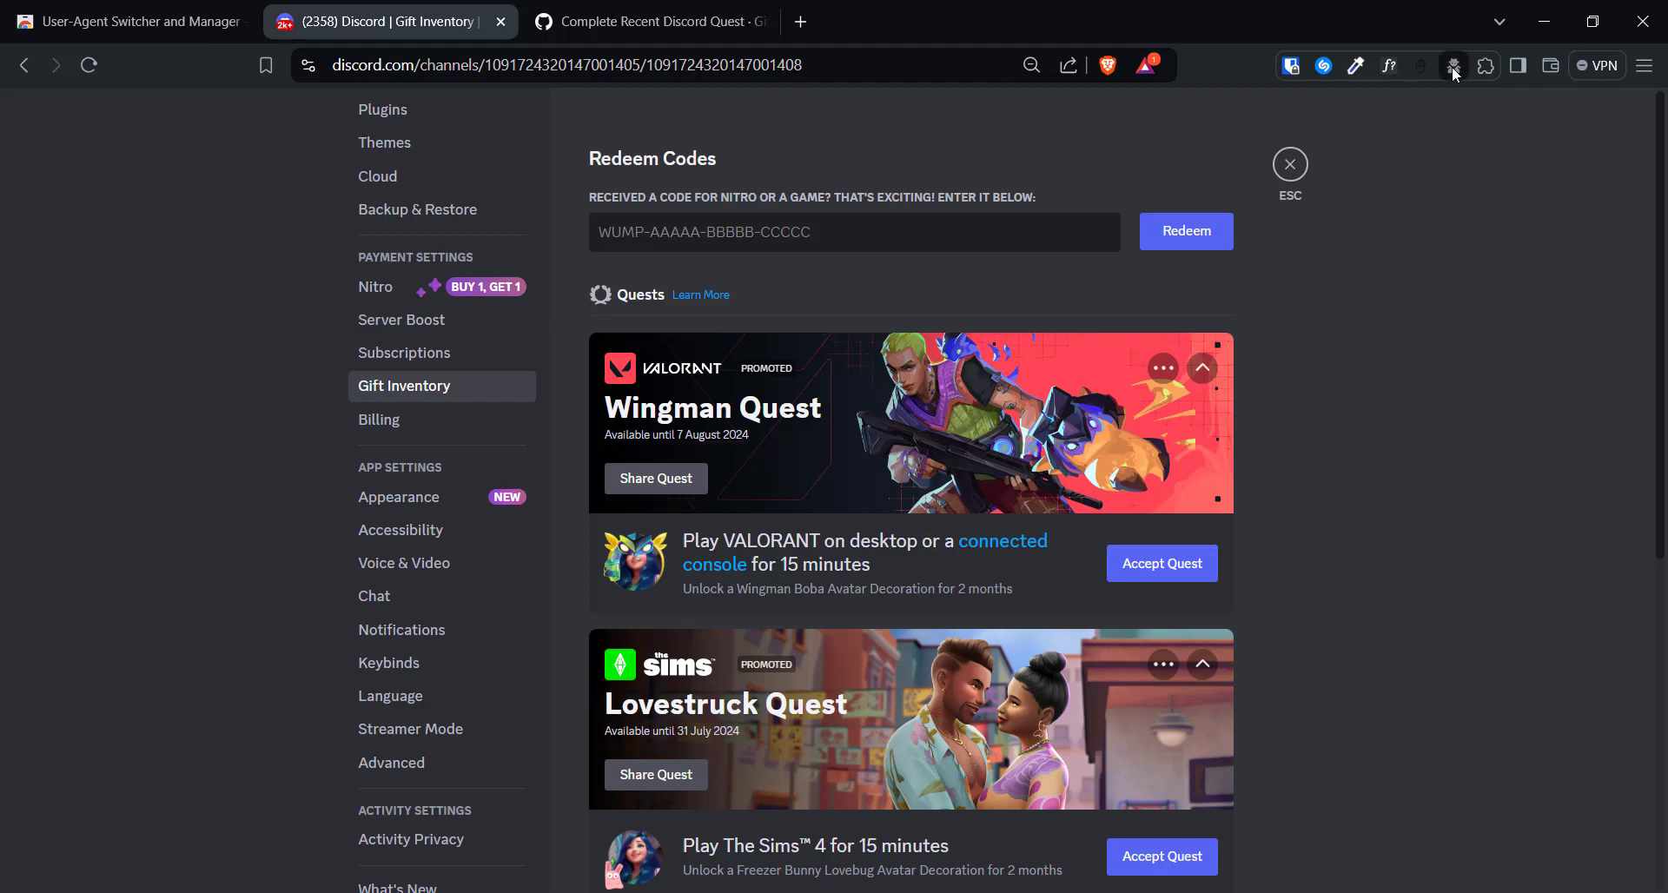
Set a custom user-agent 'Electron/' in the switcher and apply it to all tabs
left_click(1454, 64)
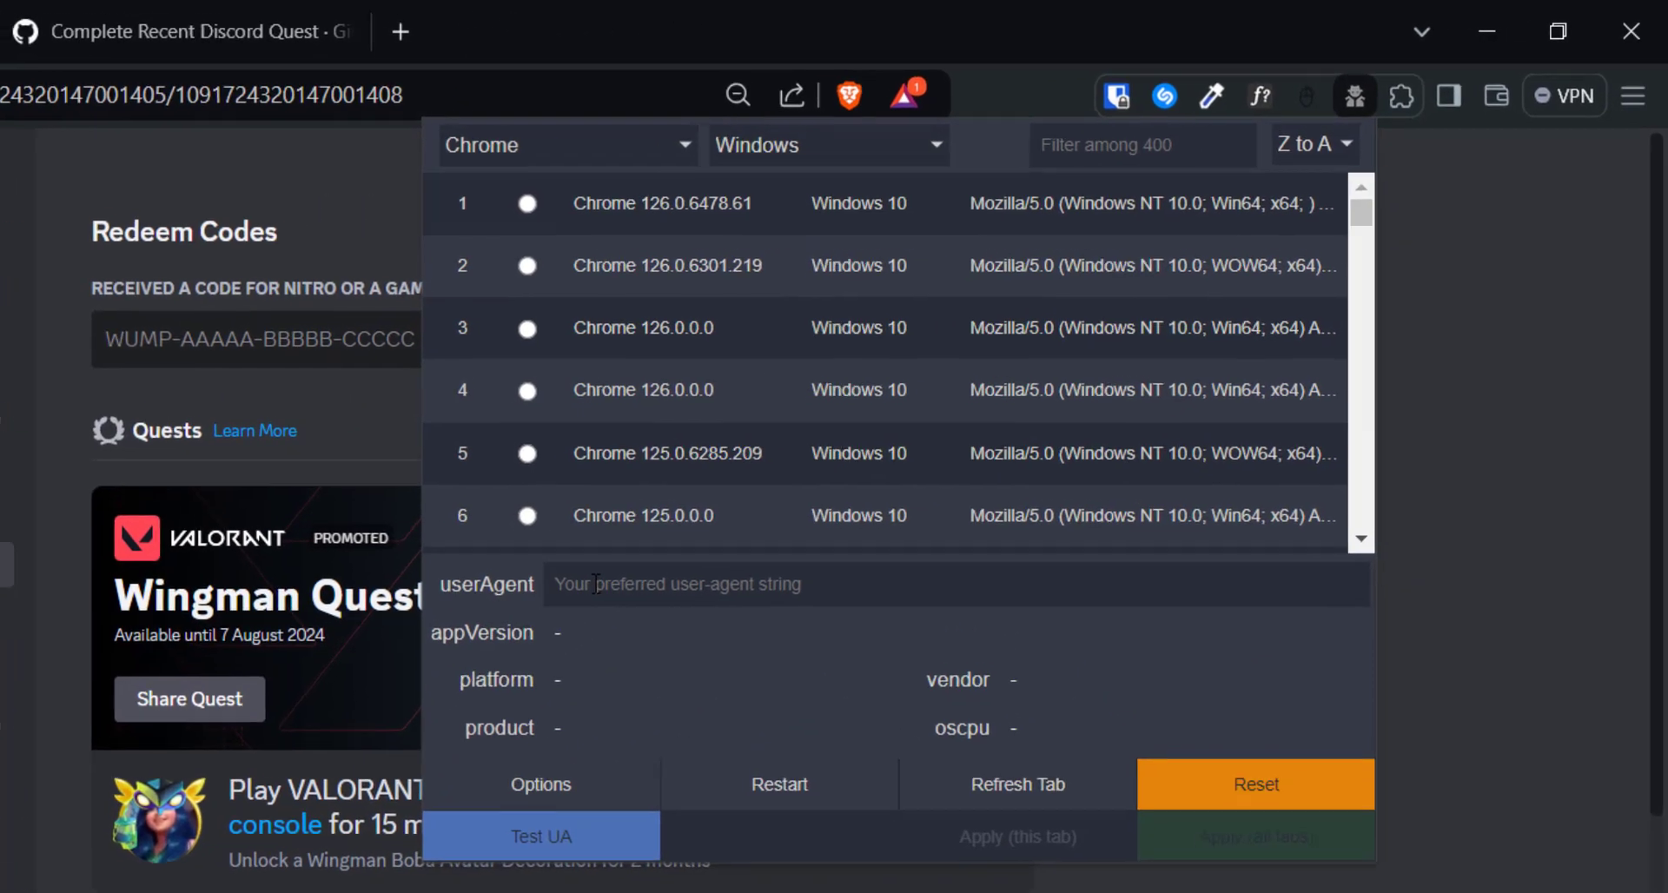
type("Electron")
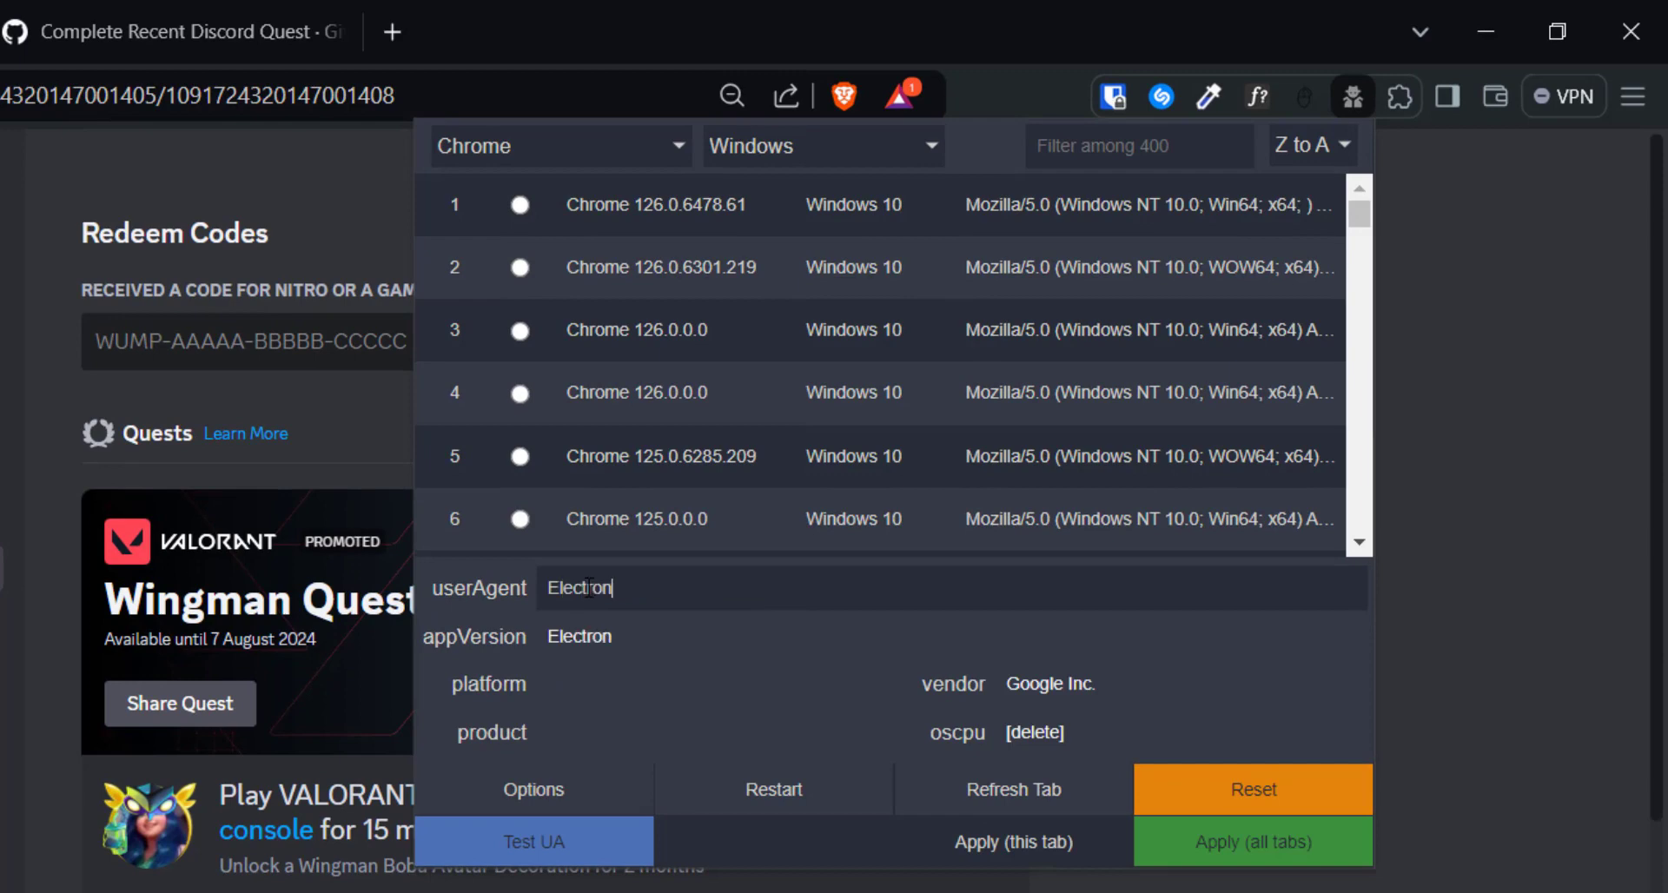
type("/")
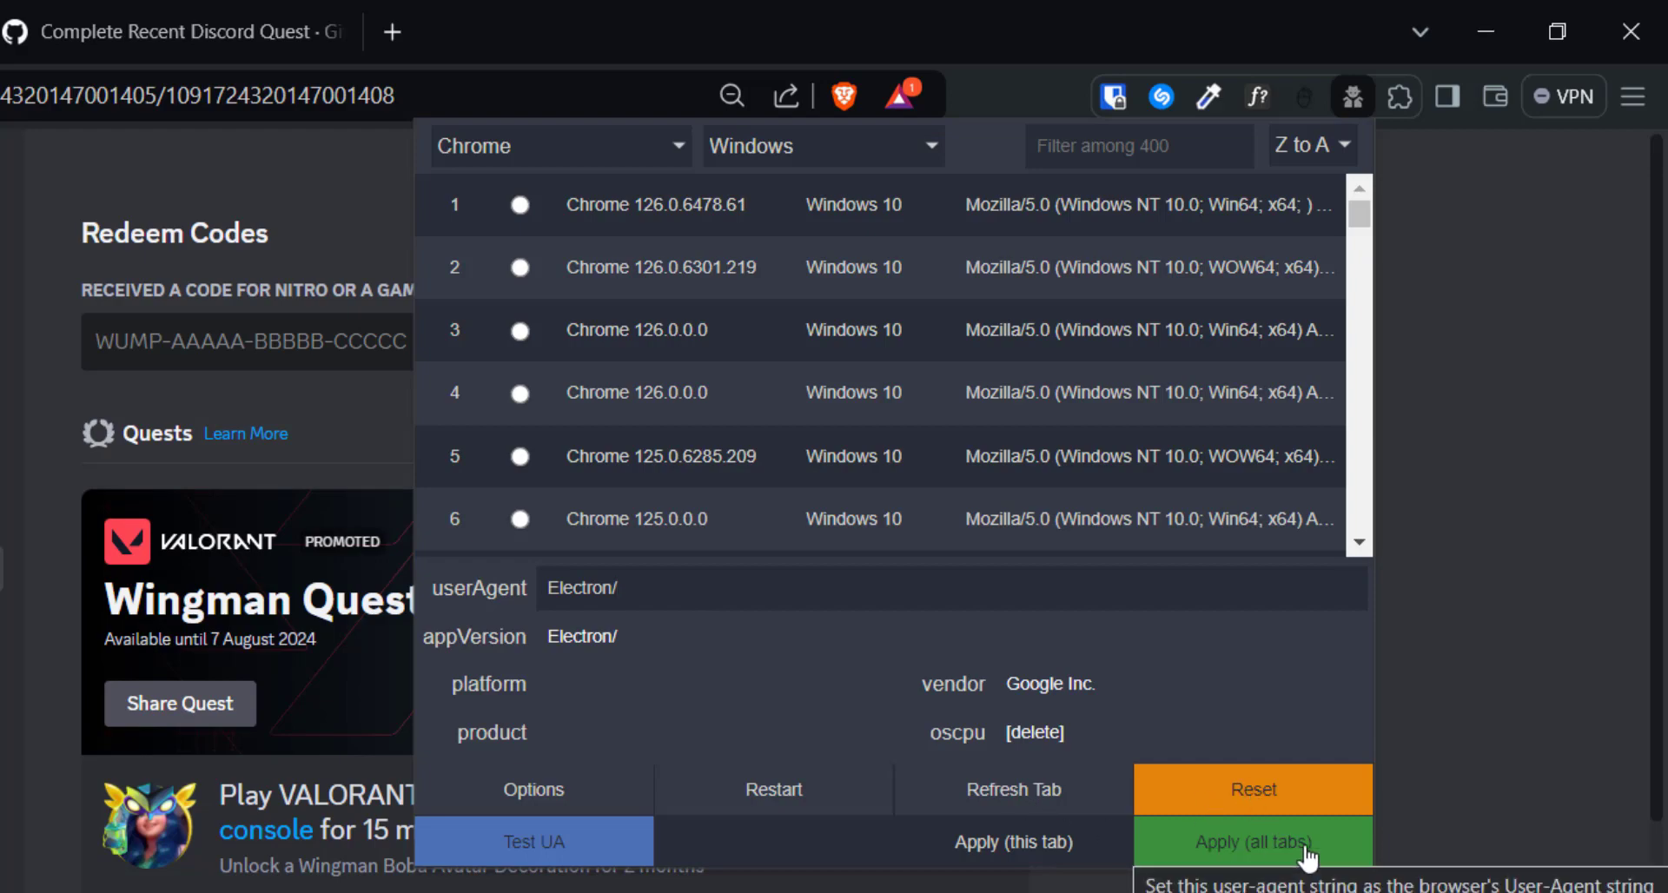
left_click(1254, 843)
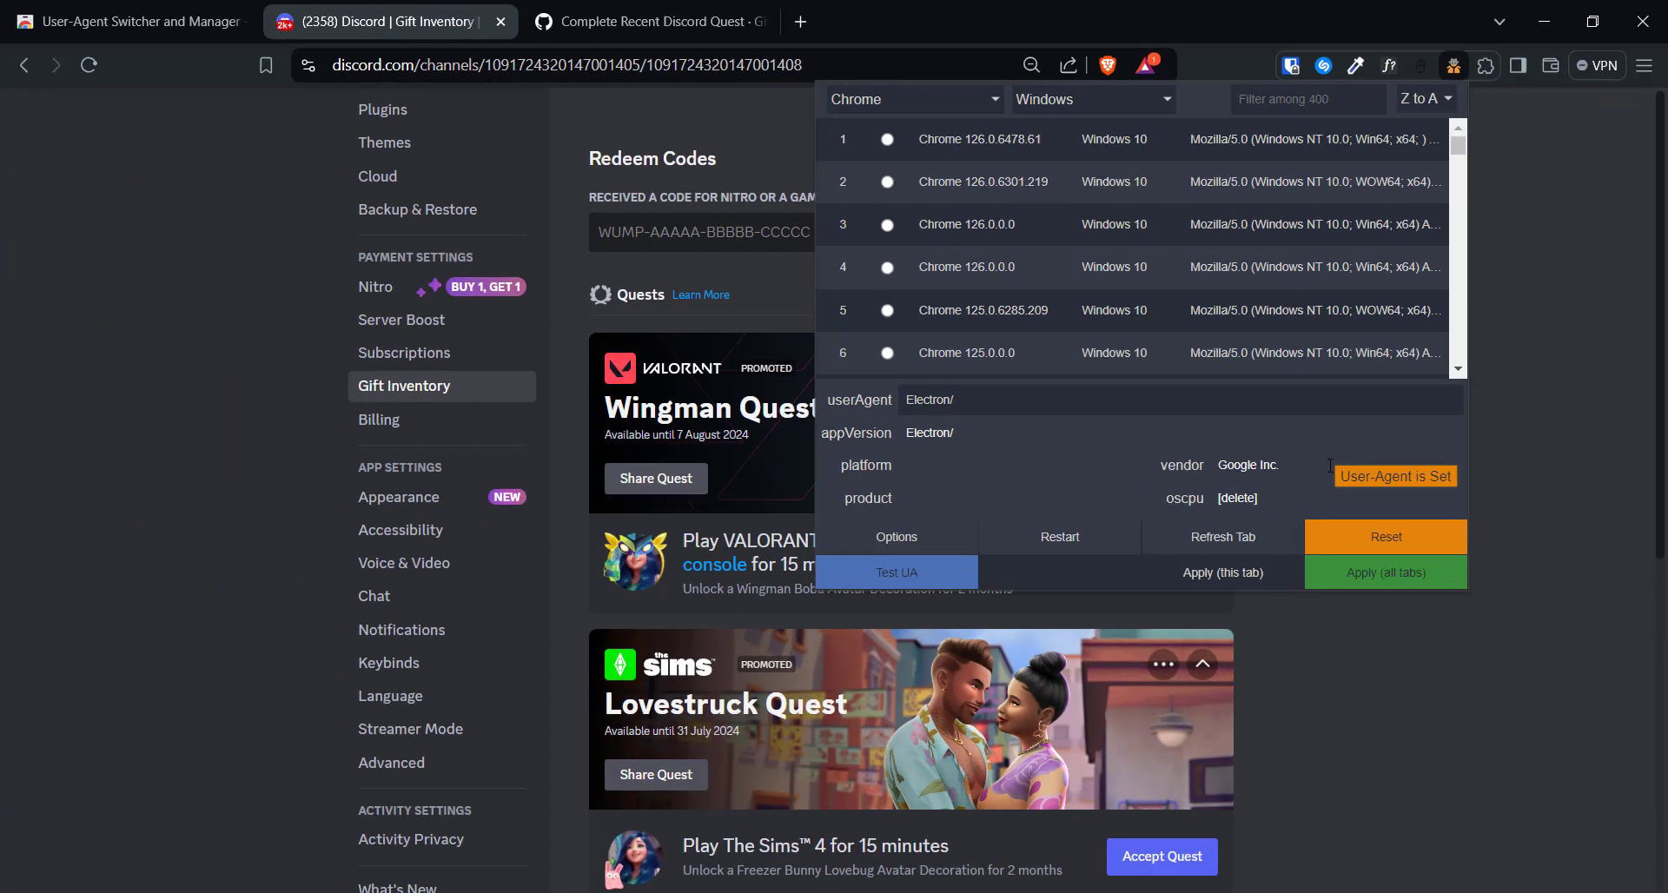
mouse_move(385, 161)
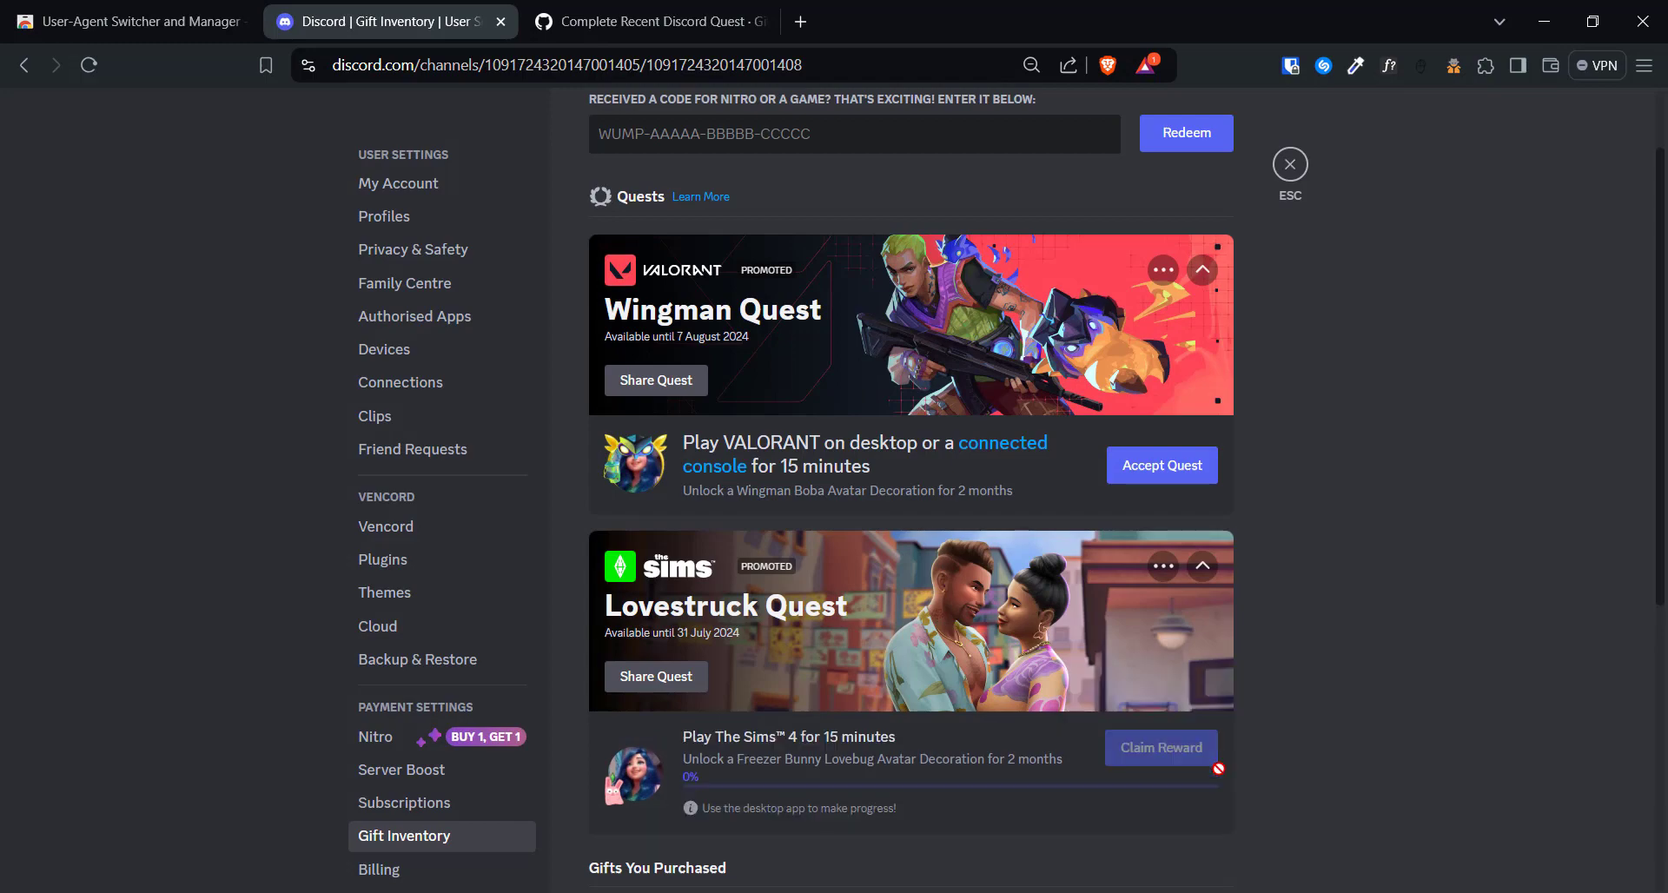
View the accepted Sims quest at 0% progress and bring up developer tools
scroll("down", 3)
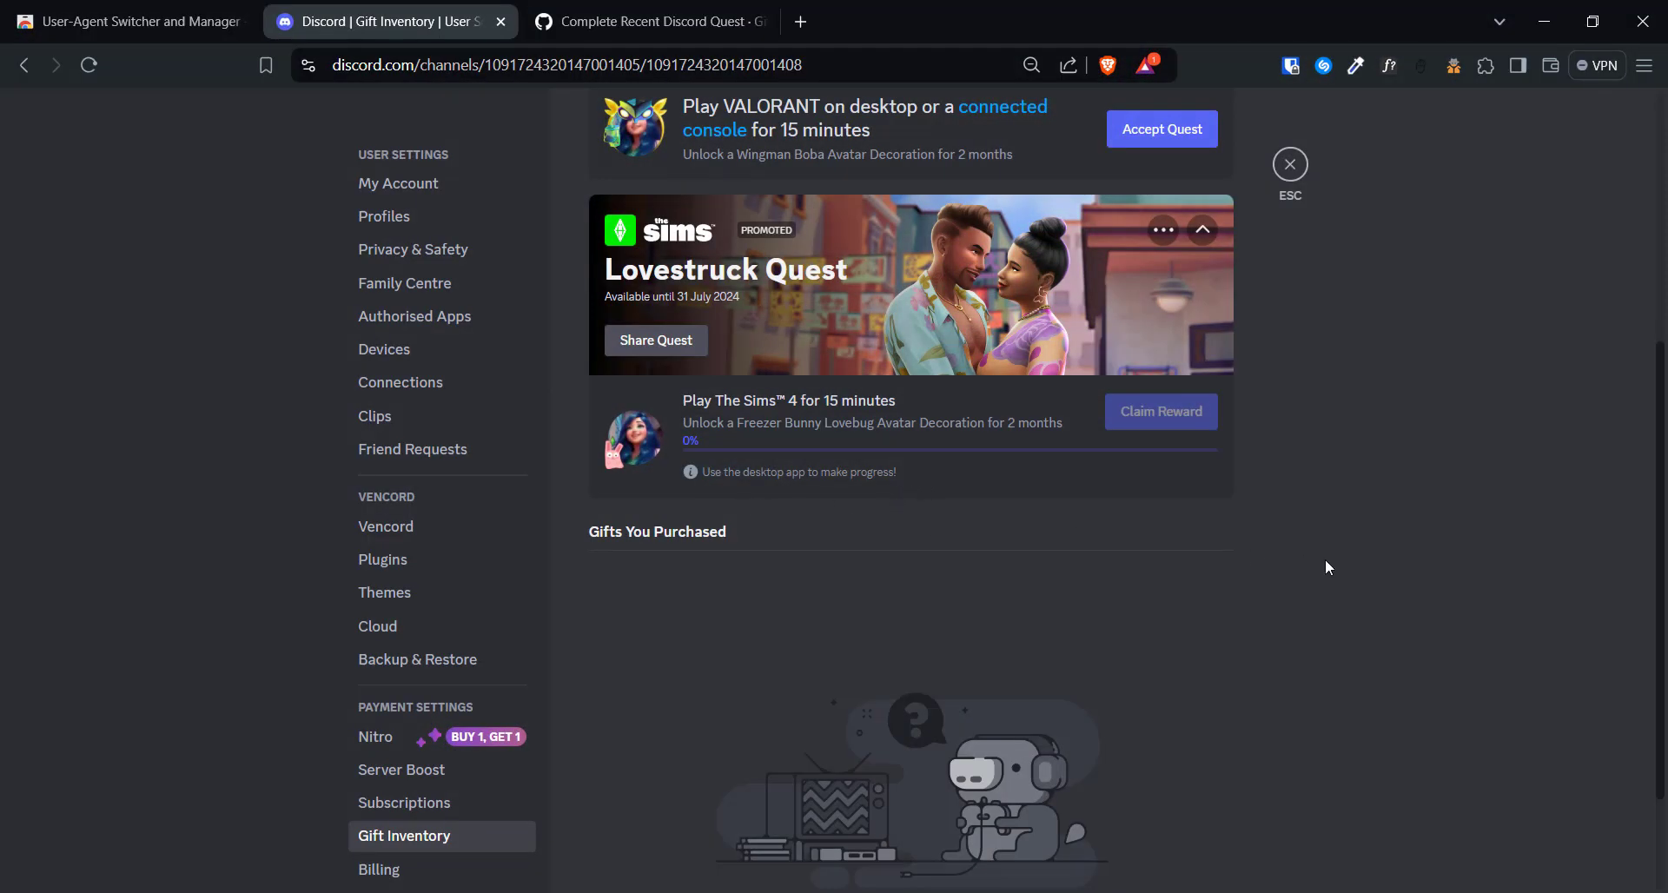
mouse_move(1345, 455)
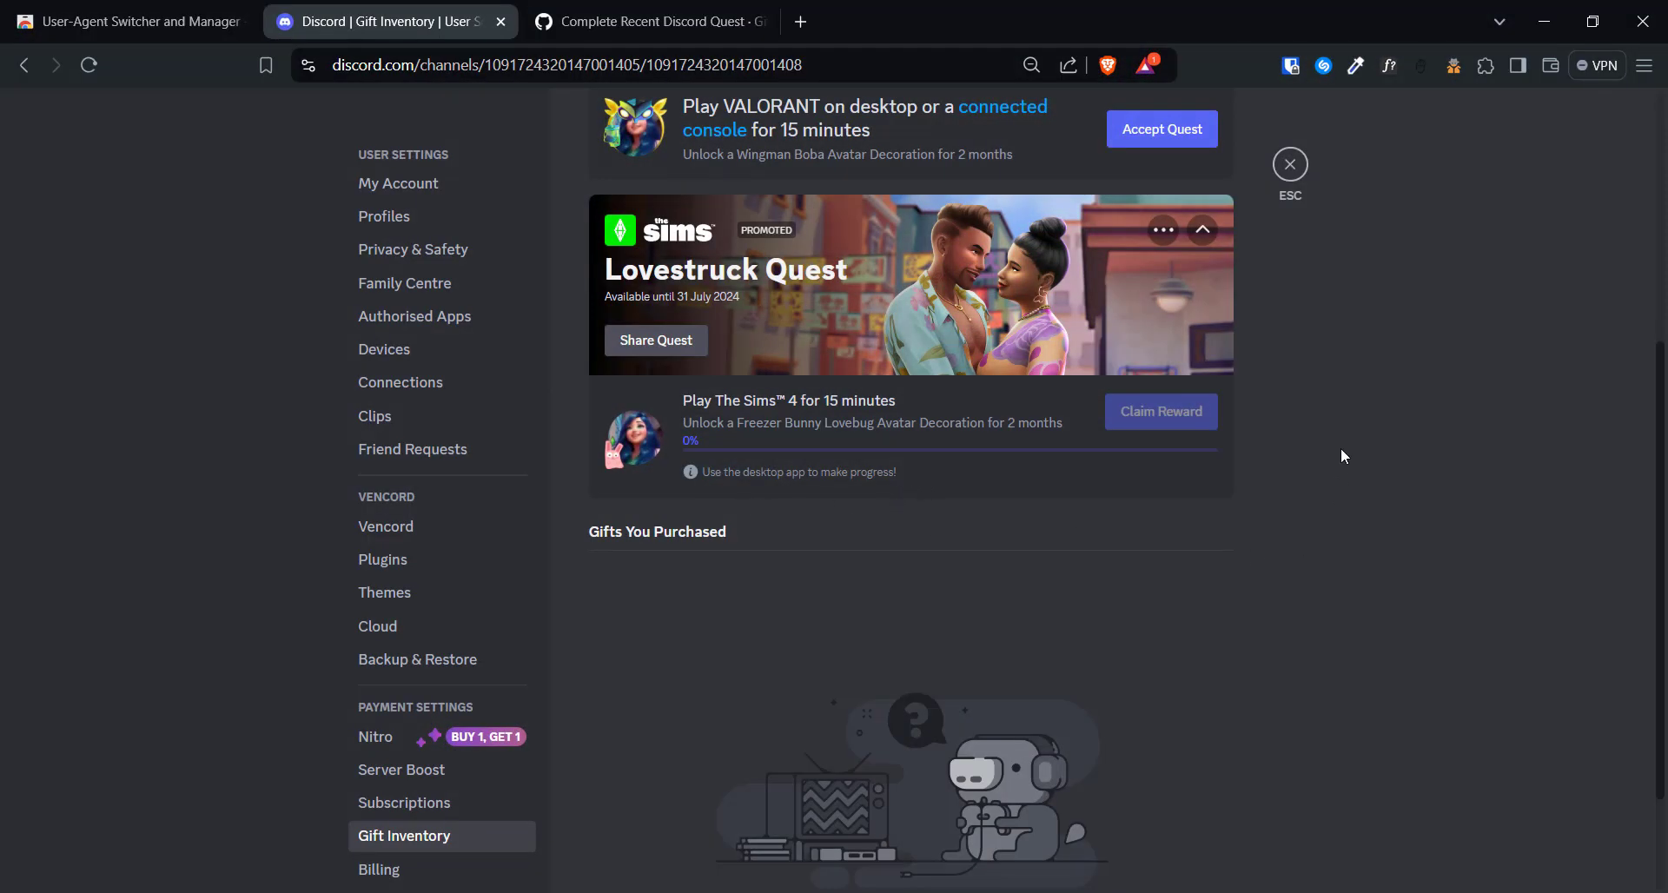
key("F12")
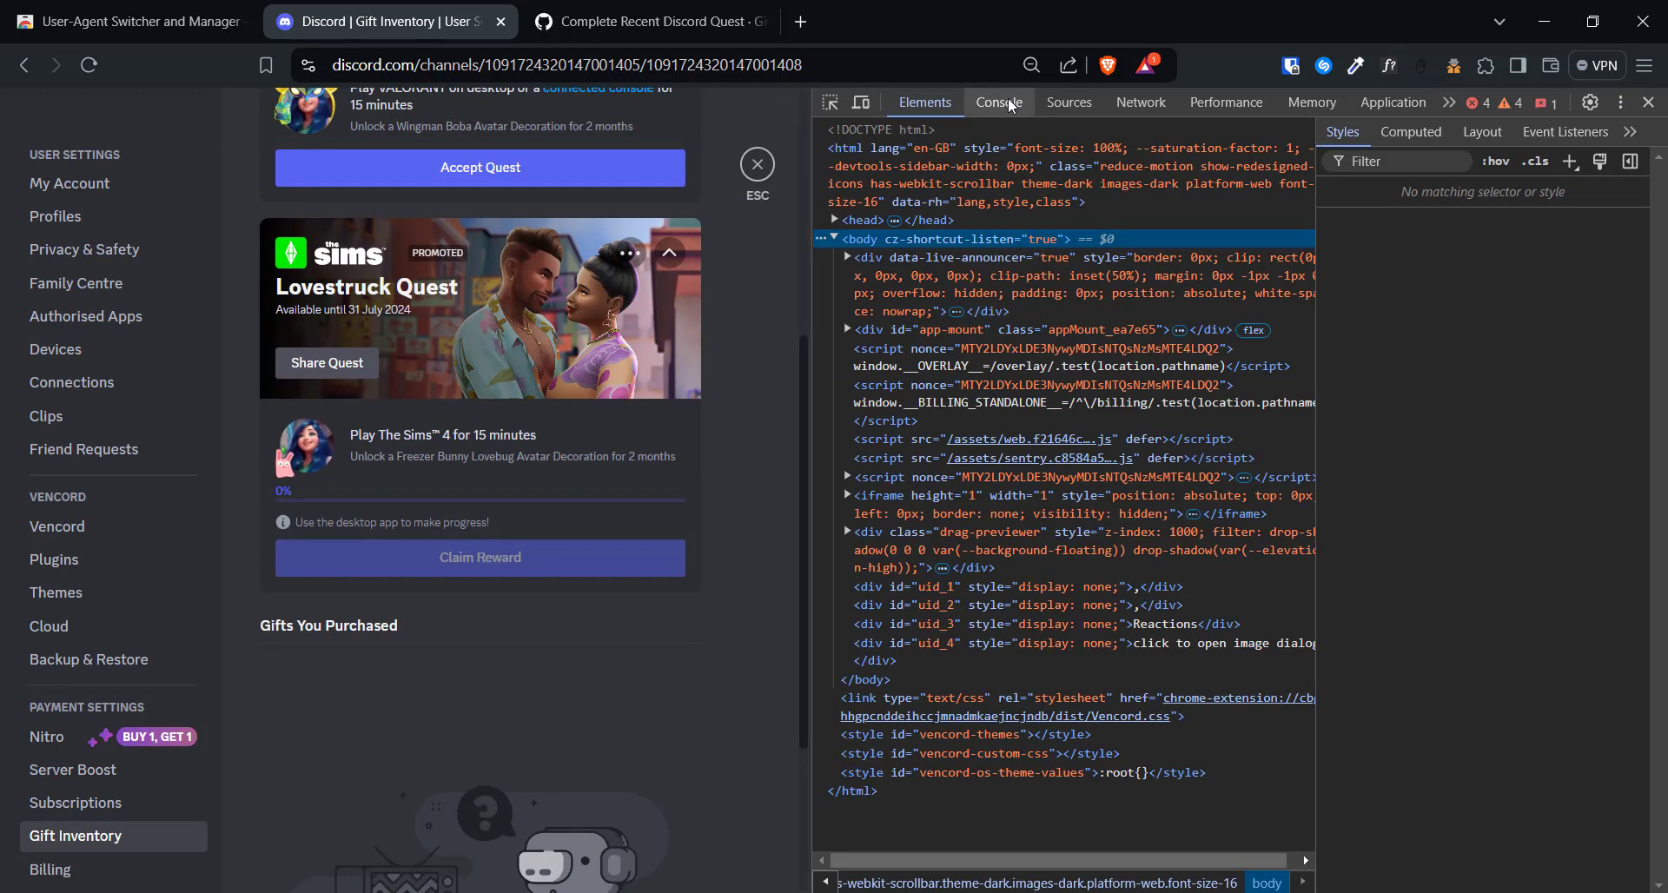
Show Discord's console log, then go to the gist with the quest script
left_click(999, 101)
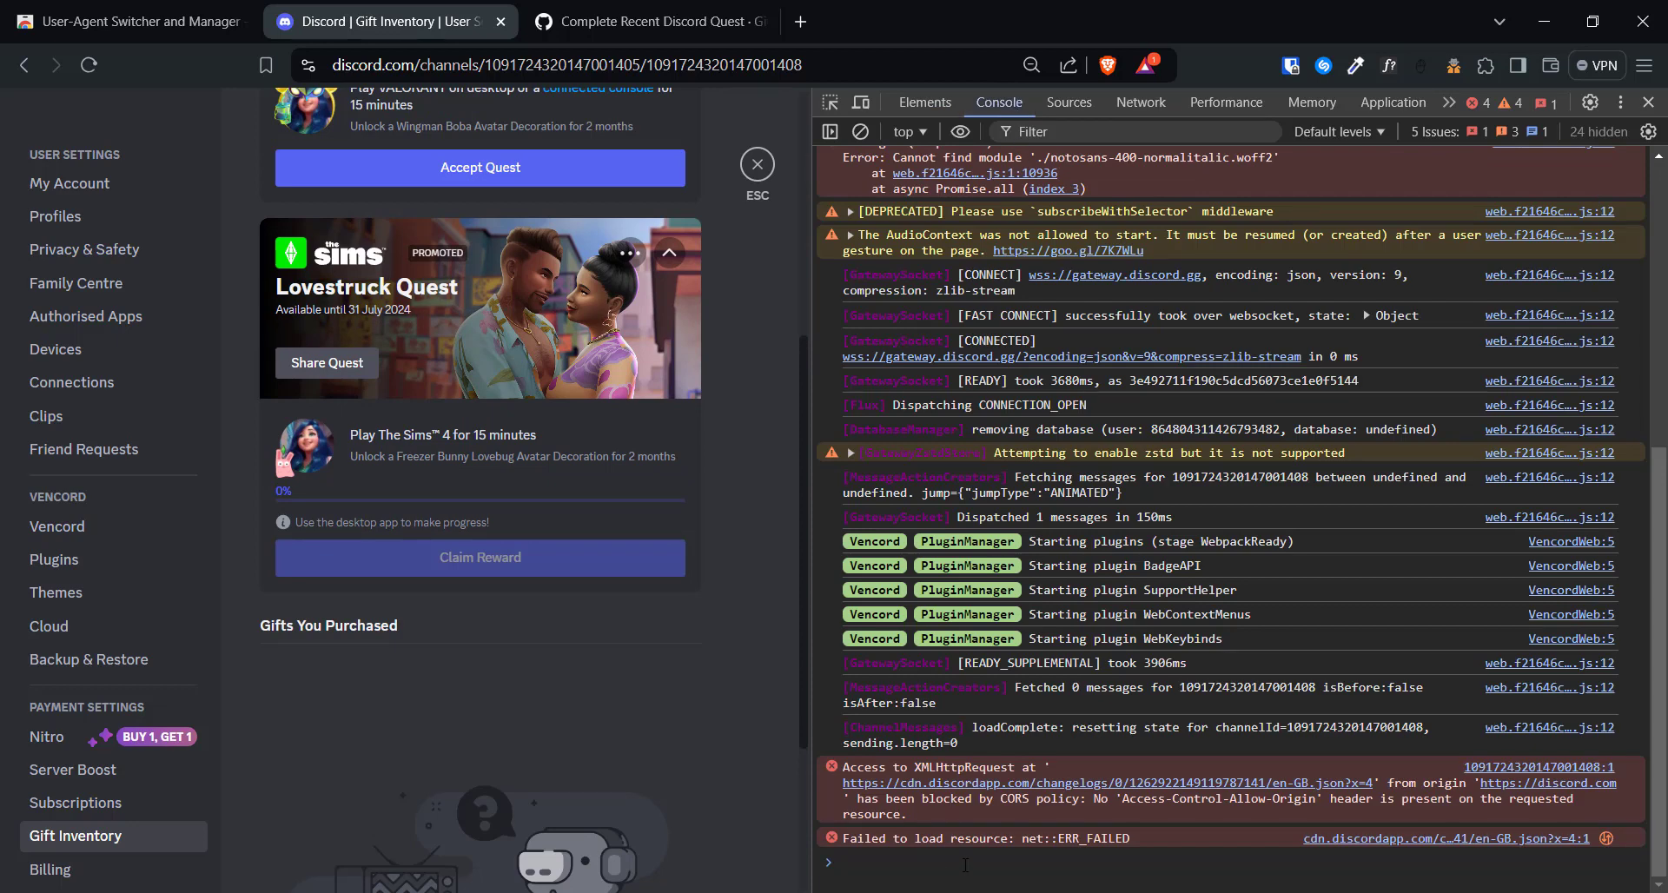
left_click(657, 21)
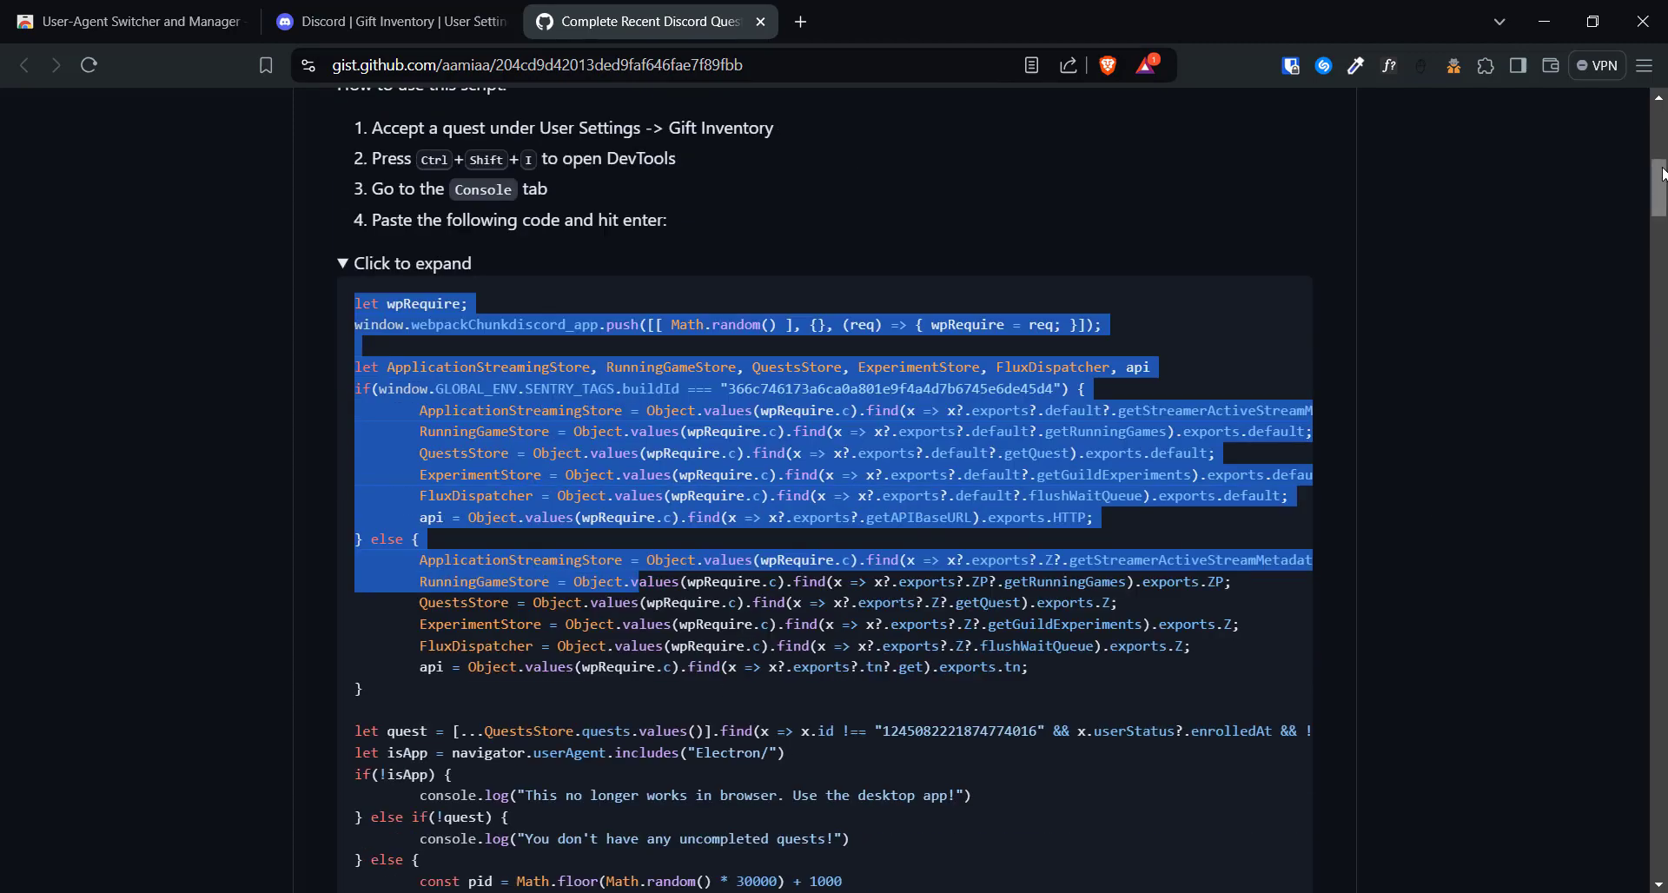
Run the copied quest script in Discord's console, spoofing The Sims 4 at 0/900
scroll("down", 3)
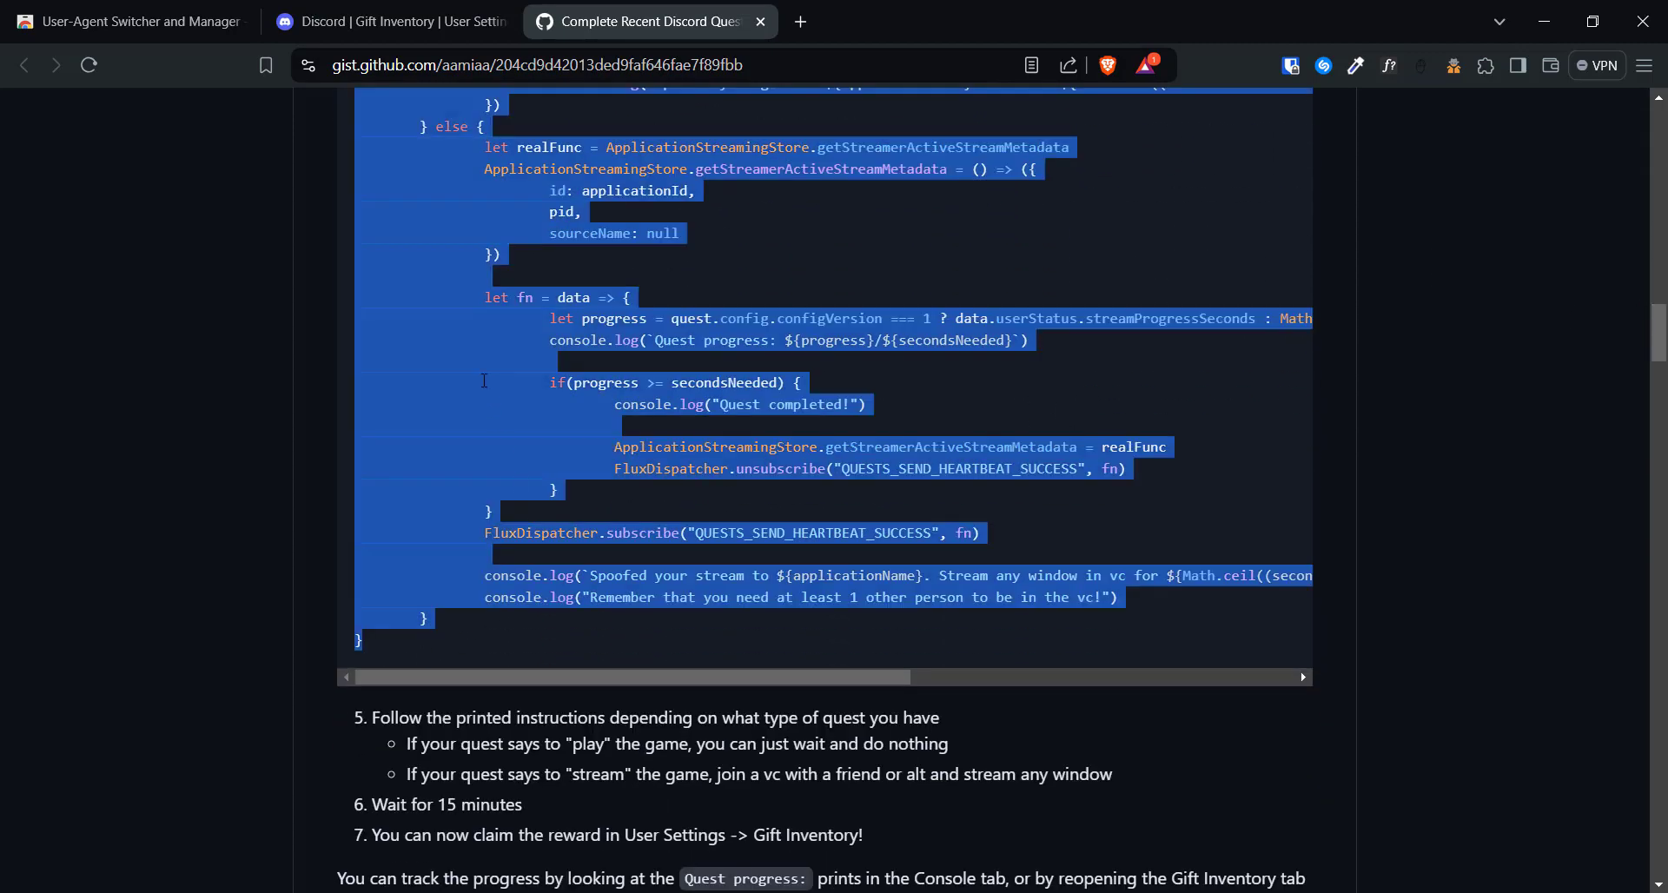
left_click(389, 21)
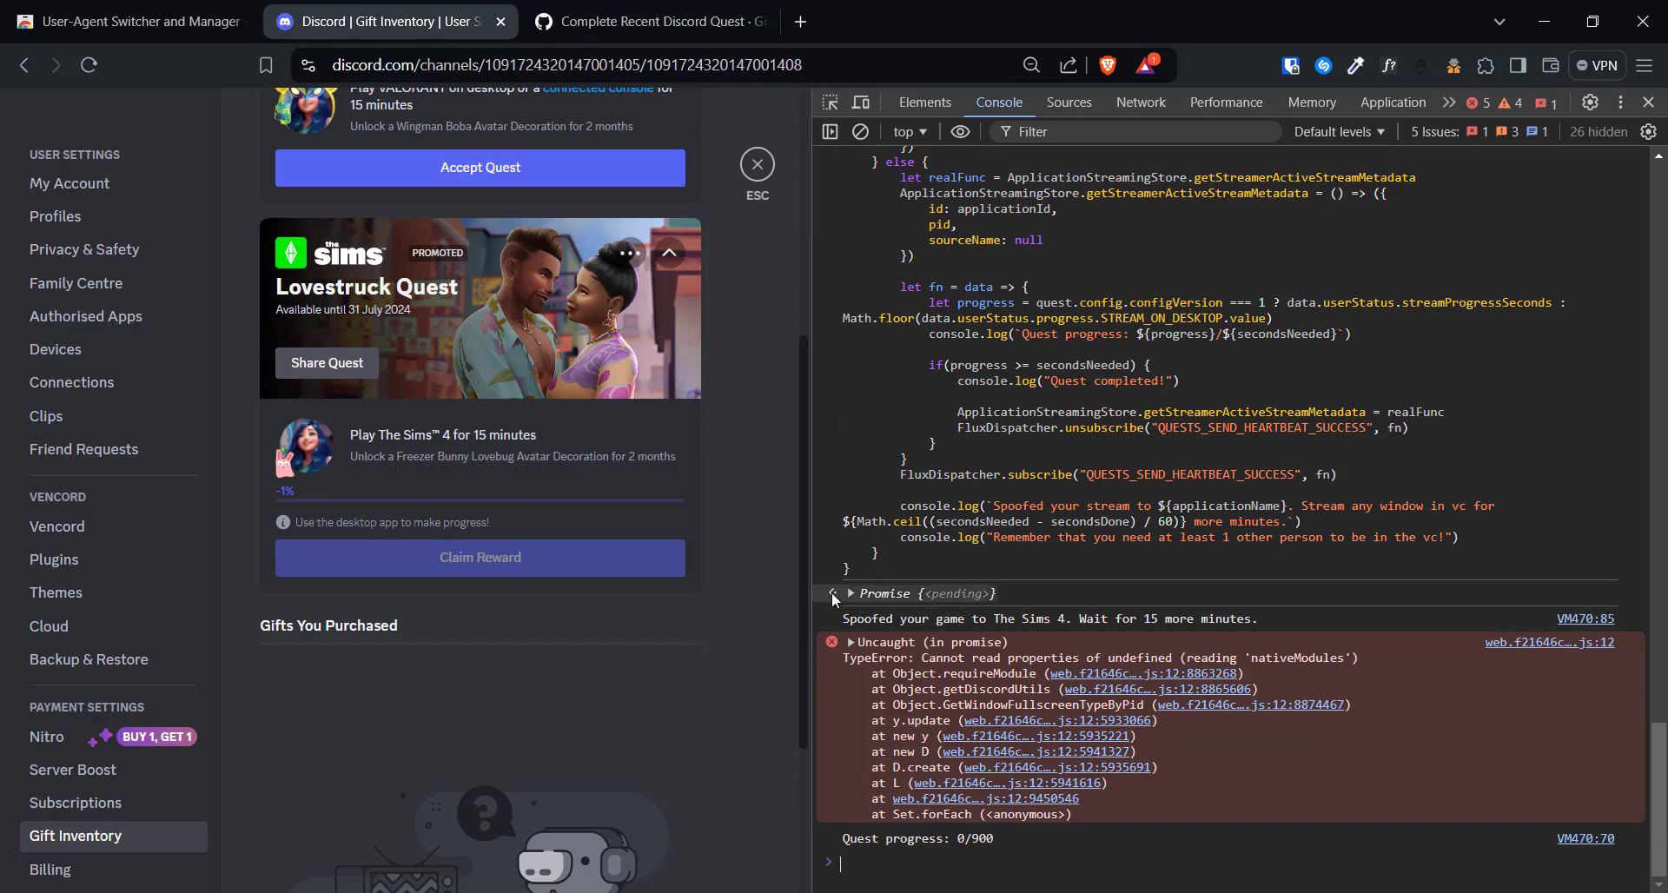
left_click(1452, 64)
type("Electron/")
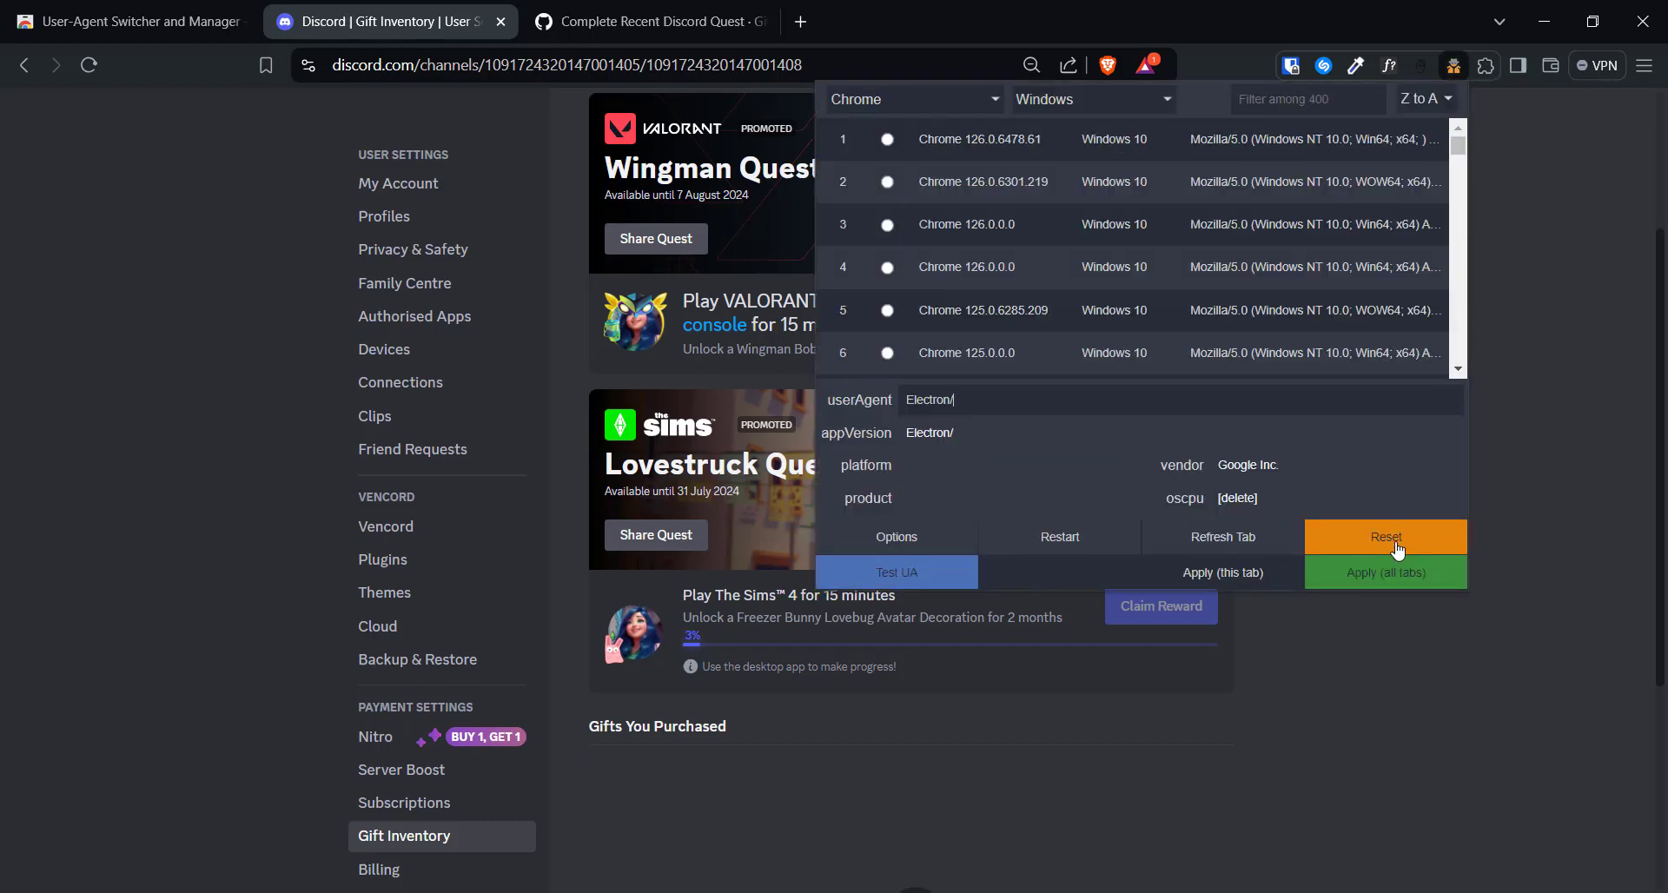
mouse_move(1395, 542)
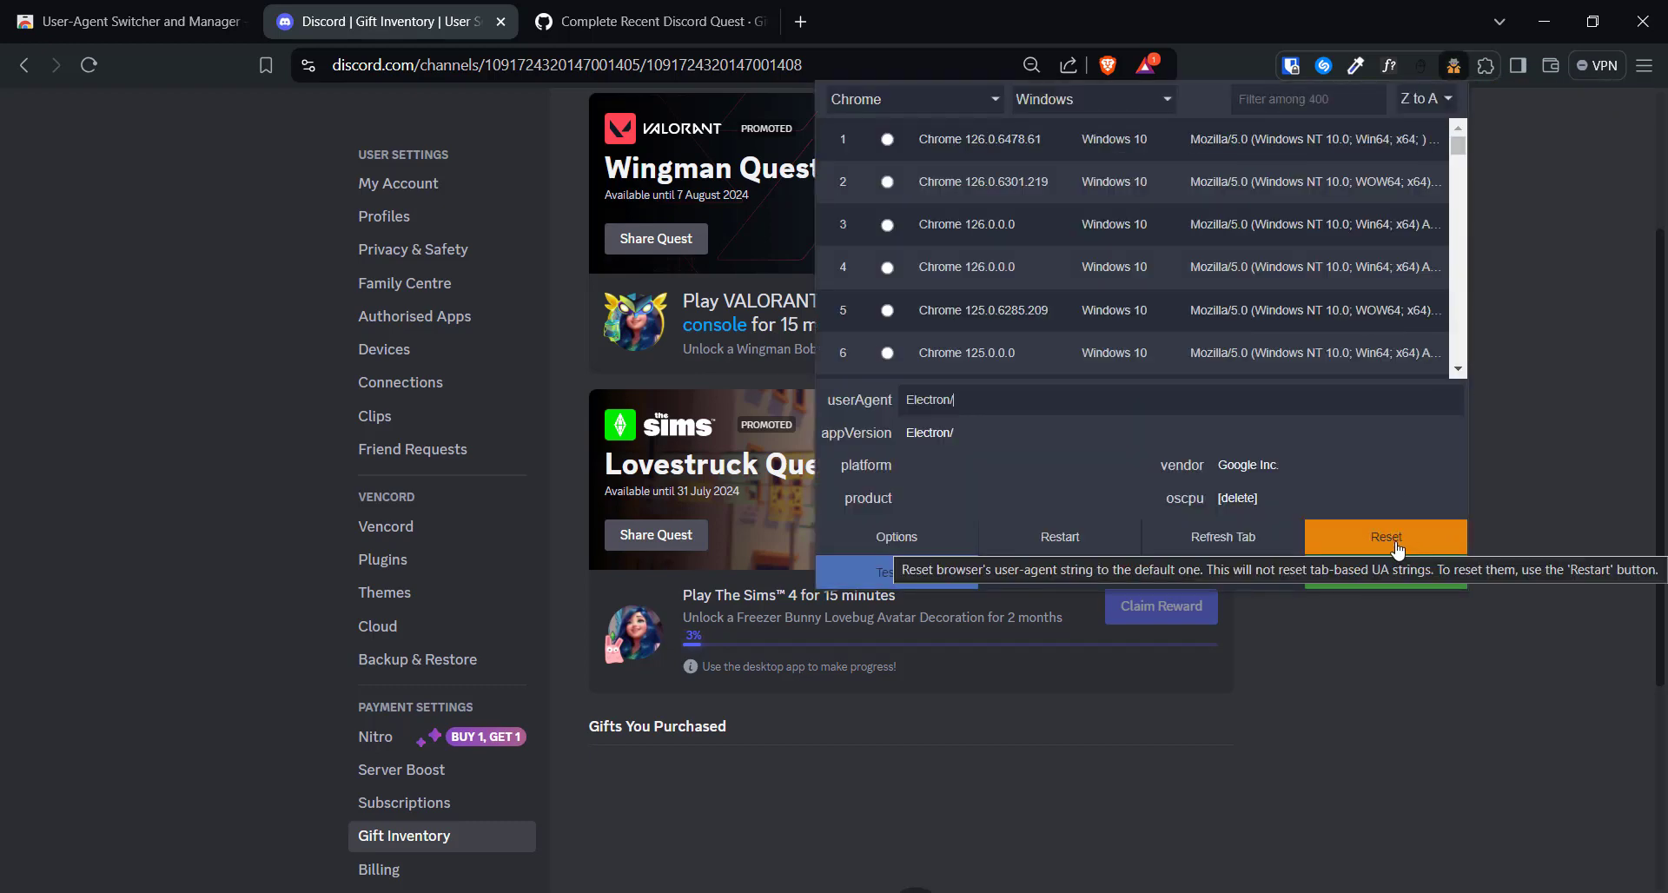